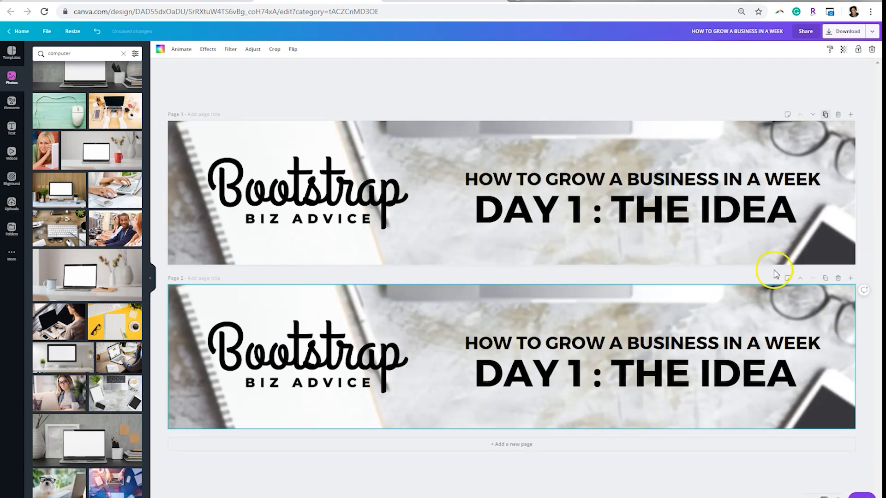
{"action": "mouse_move", "coordinate": [698, 319]}
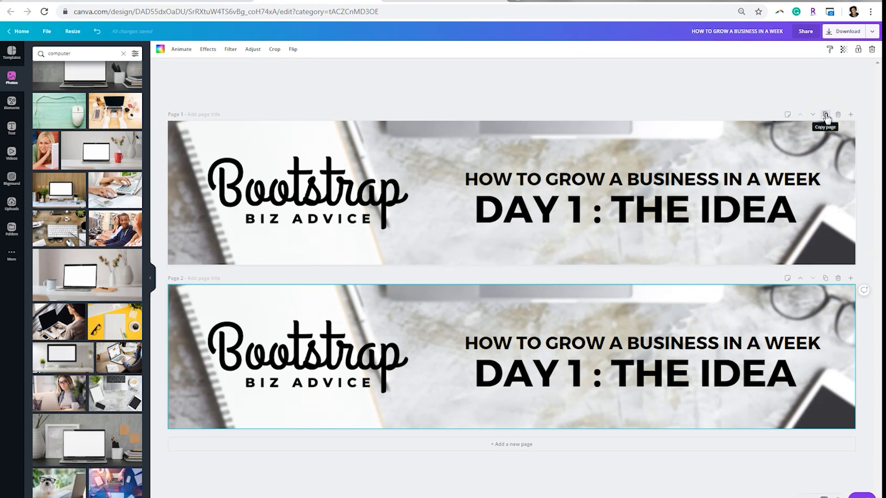
Duplicate the Day 1 banner page in Canva before switching to the Flodesk Emails dashboard.
{"action": "left_click", "coordinate": [633, 373]}
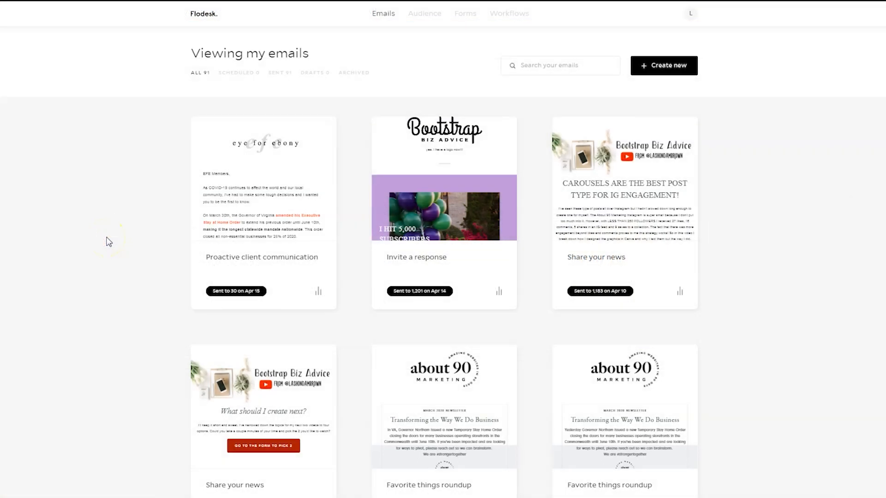
{"action": "mouse_move", "coordinate": [382, 12]}
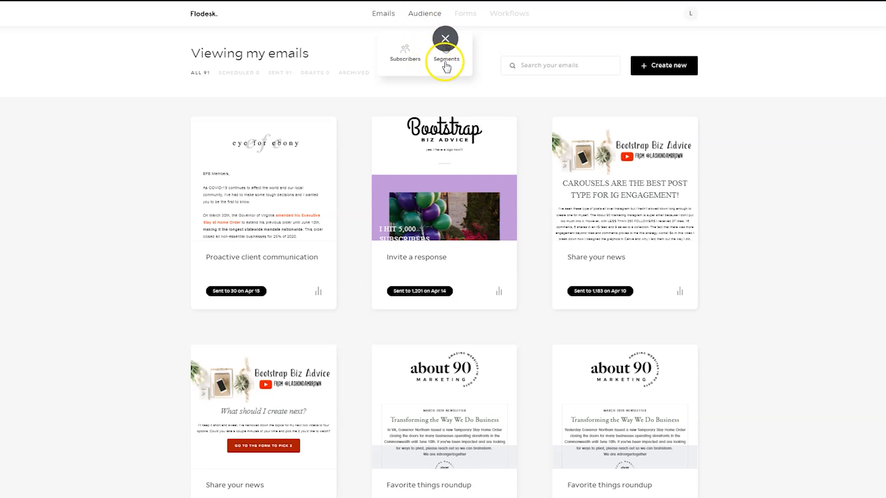
Create and save a new empty subscriber segment named 'How to Start a Biz in a Week'.
{"action": "left_click", "coordinate": [445, 59]}
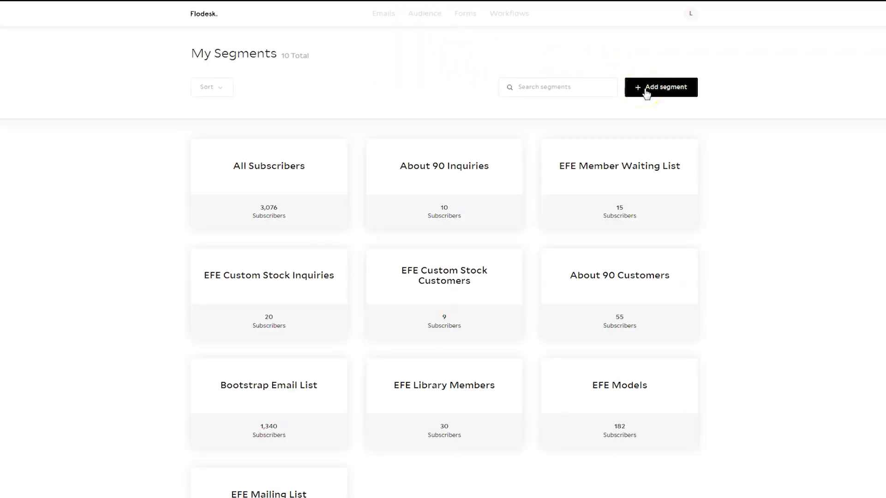
{"action": "left_click", "coordinate": [661, 87]}
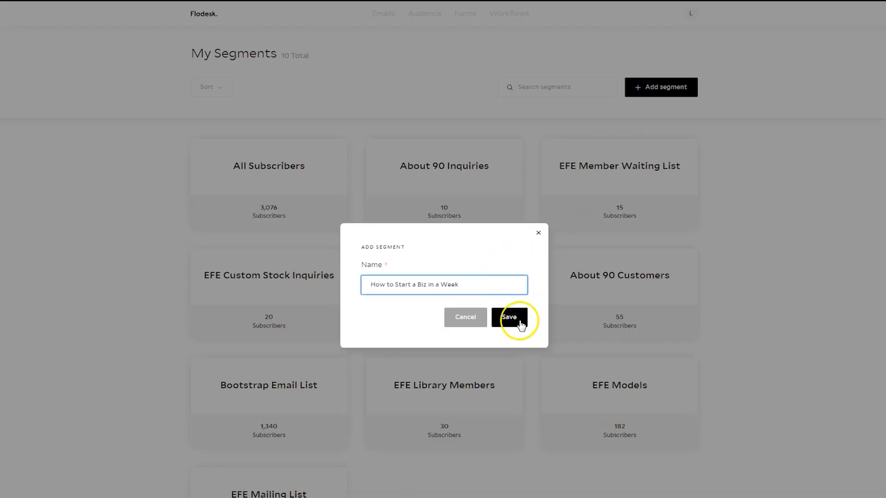
{"action": "left_click", "coordinate": [508, 316]}
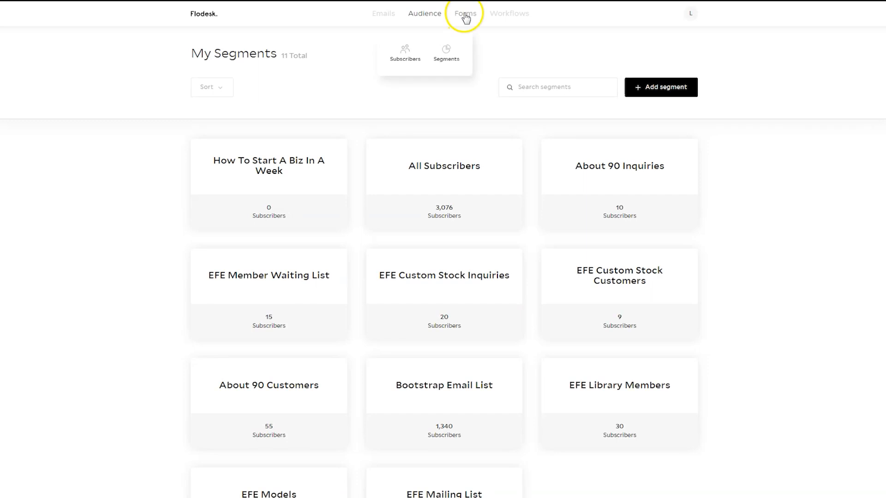
Create a new ribbon banner form and assign opt-ins to the 'How to Start a Biz in a Week' segment.
{"action": "left_click", "coordinate": [465, 13]}
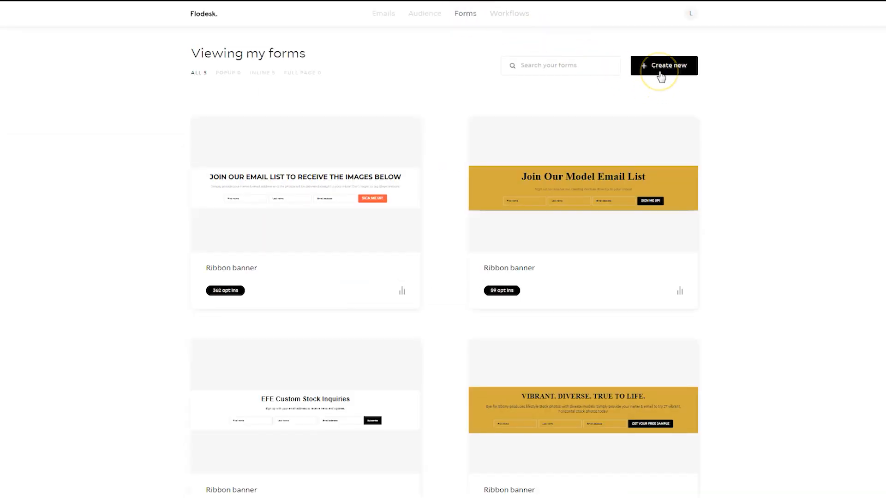
{"action": "left_click", "coordinate": [664, 65]}
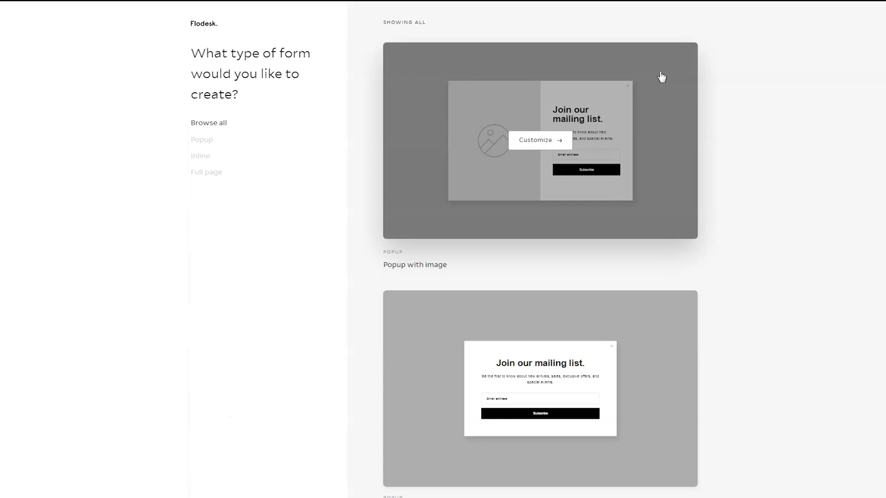
{"action": "scroll", "scroll_direction": "down", "scroll_amount": 3}
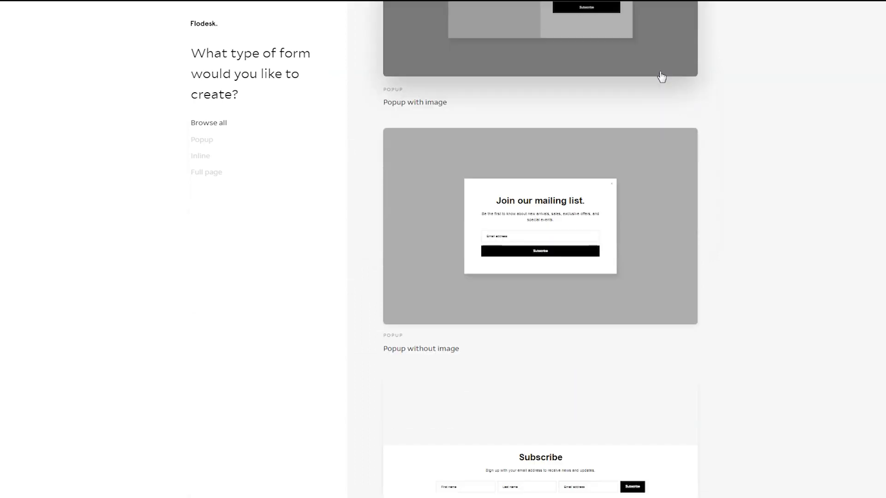
{"action": "scroll", "scroll_direction": "down", "scroll_amount": 3}
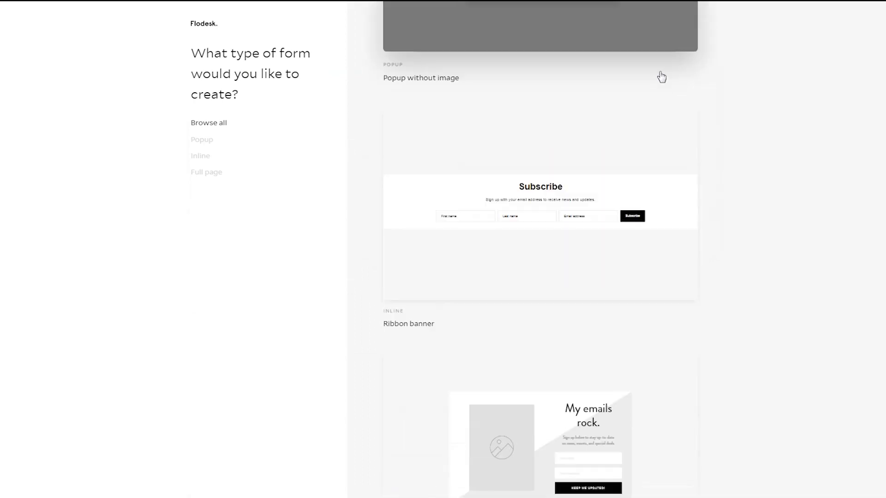
{"action": "scroll", "scroll_direction": "down", "scroll_amount": 3}
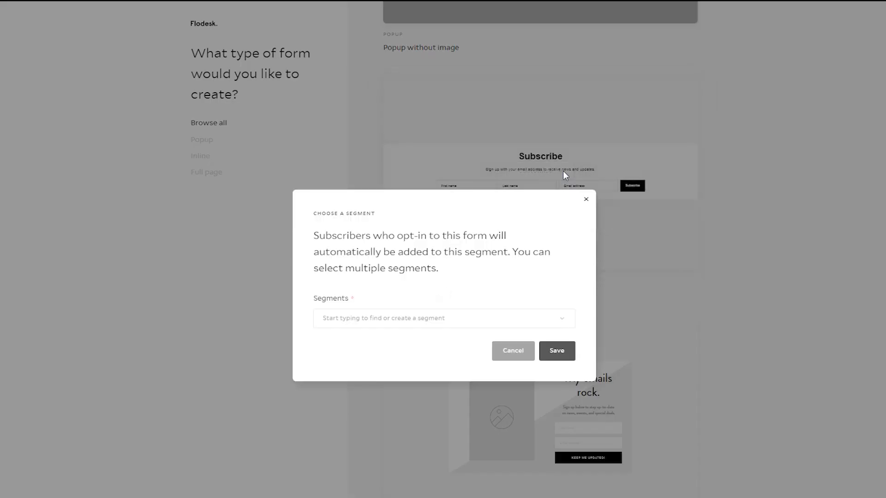
{"action": "left_click", "coordinate": [443, 319]}
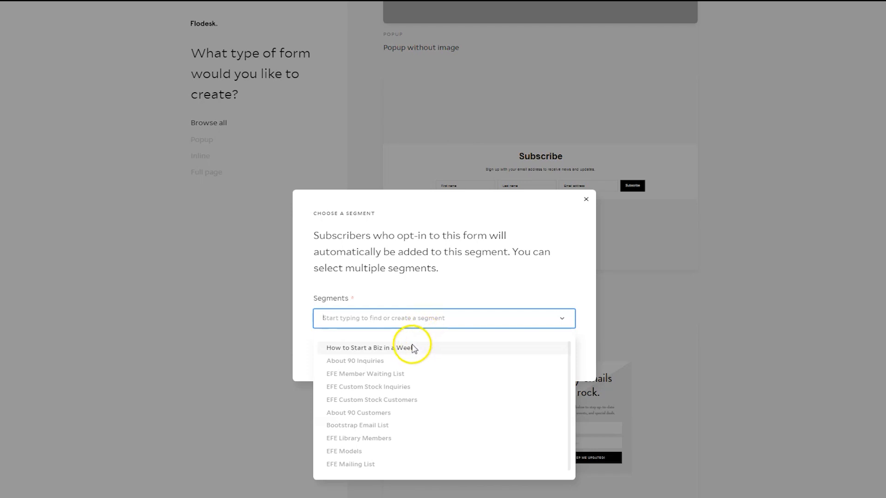
{"action": "left_click", "coordinate": [371, 350]}
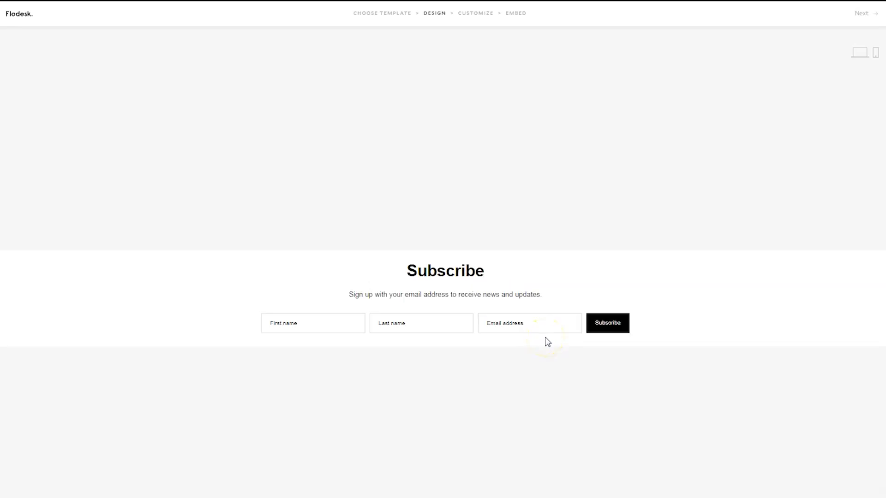
Remove the banner heading, relabel the button 'Join the Challenge!', review its style, and continue to Customize.
{"action": "left_click", "coordinate": [529, 323]}
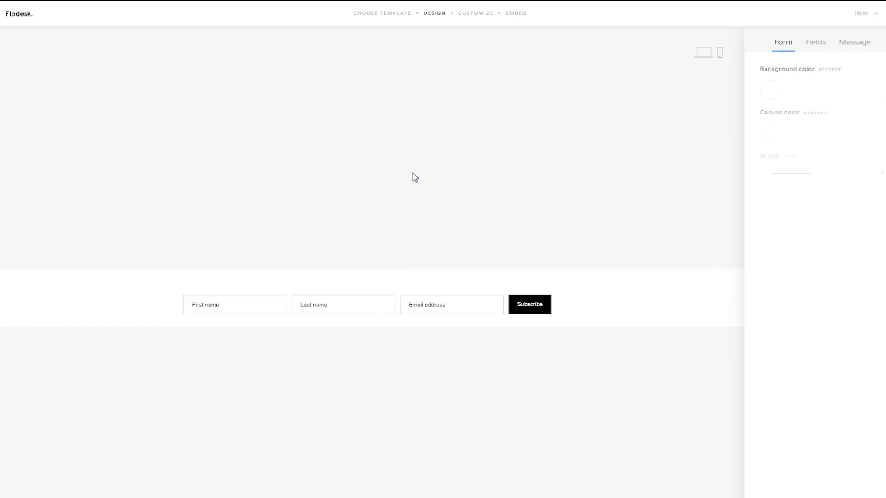
{"action": "left_click", "coordinate": [235, 304]}
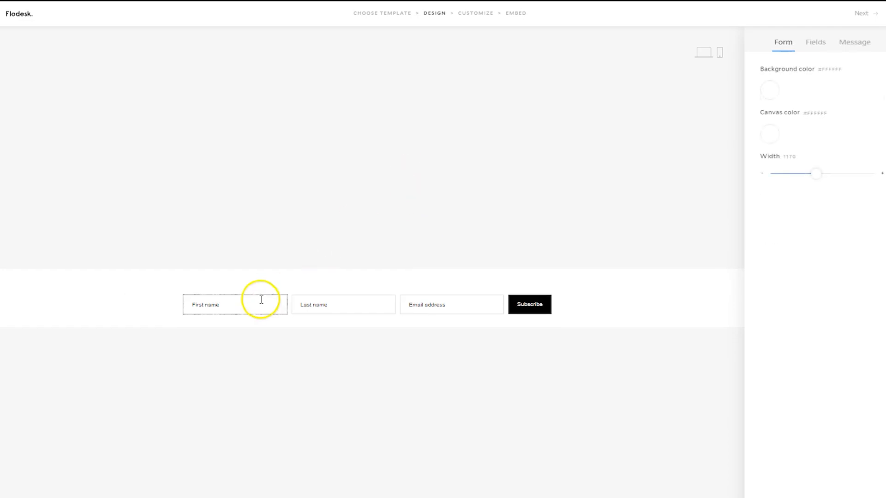
{"action": "mouse_move", "coordinate": [451, 305]}
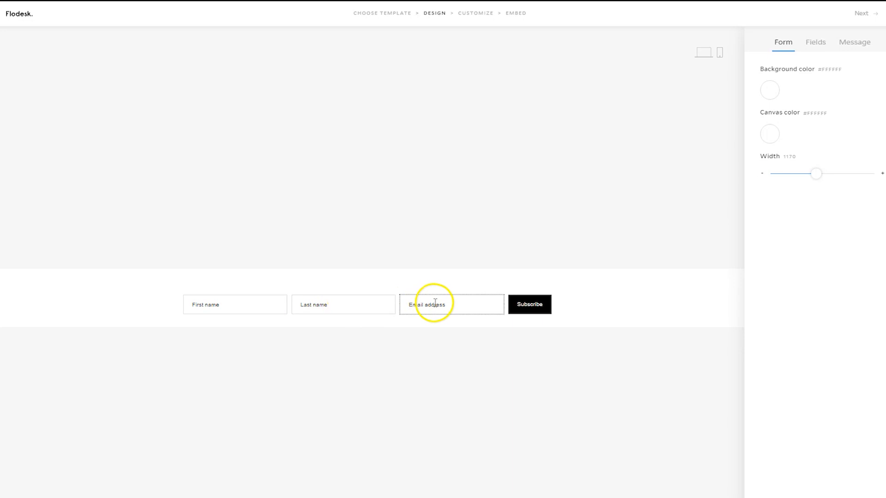
{"action": "mouse_move", "coordinate": [528, 303]}
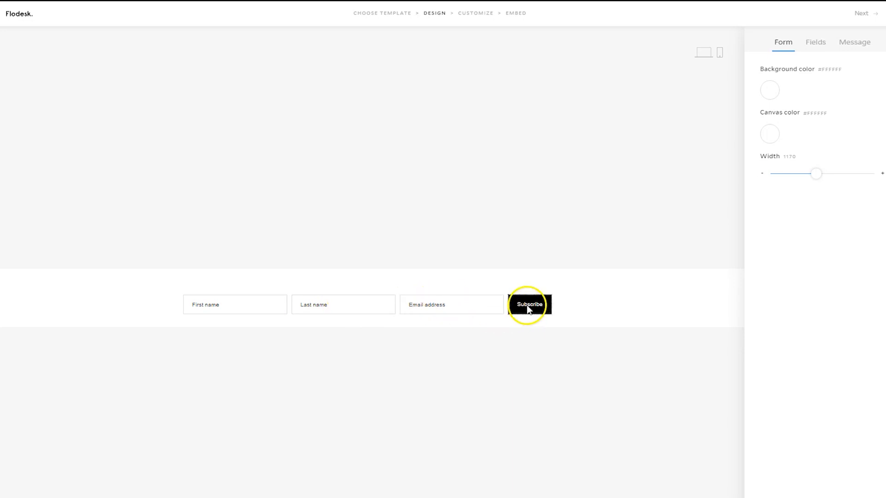
{"action": "left_click", "coordinate": [529, 305]}
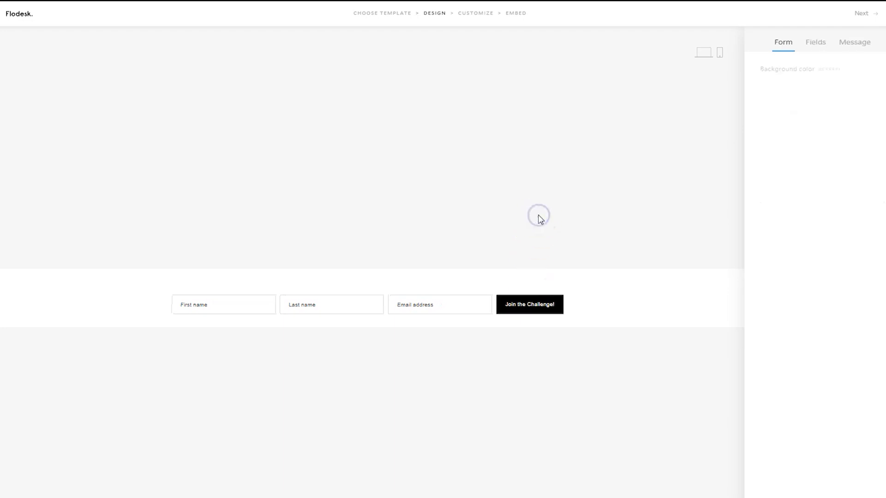
{"action": "left_click", "coordinate": [529, 305]}
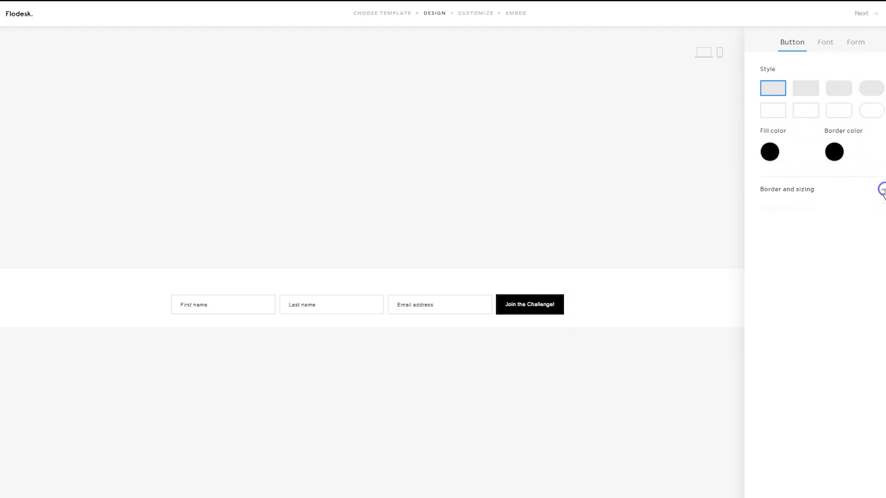
{"action": "left_click", "coordinate": [882, 190]}
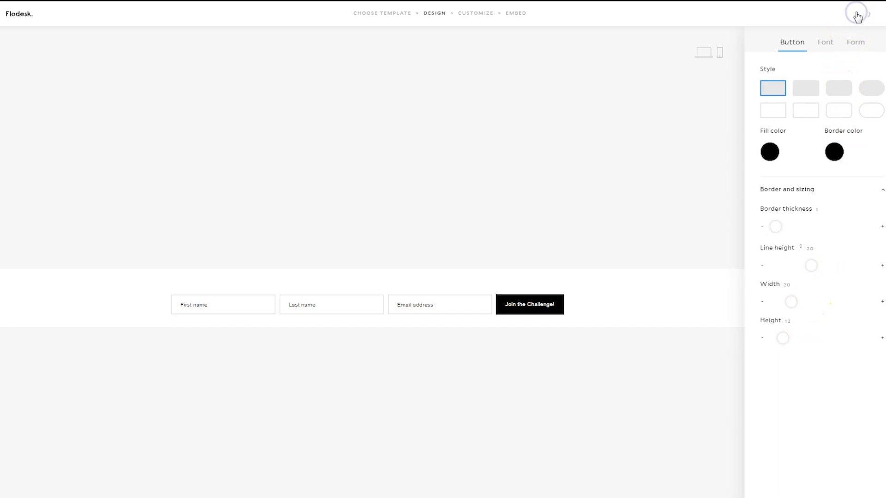
{"action": "left_click", "coordinate": [858, 15]}
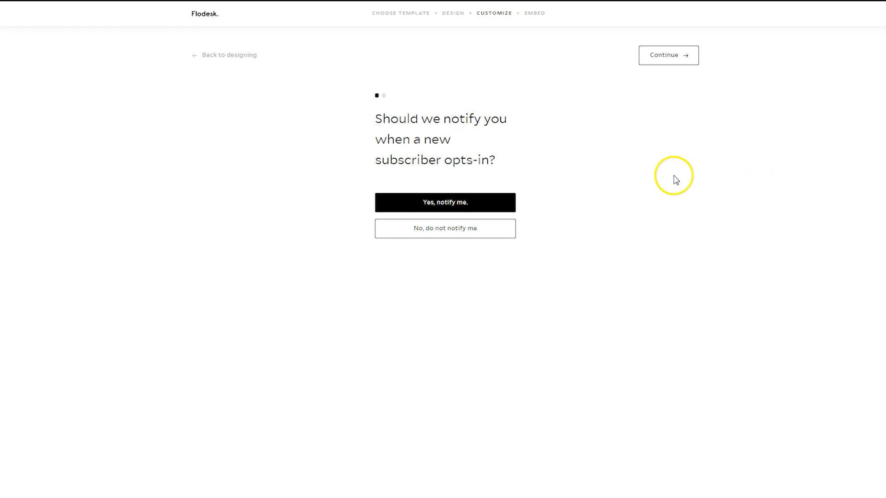
Set no new-subscriber notifications and a redirect-to-URL after submission, then save the form.
{"action": "left_click", "coordinate": [445, 228]}
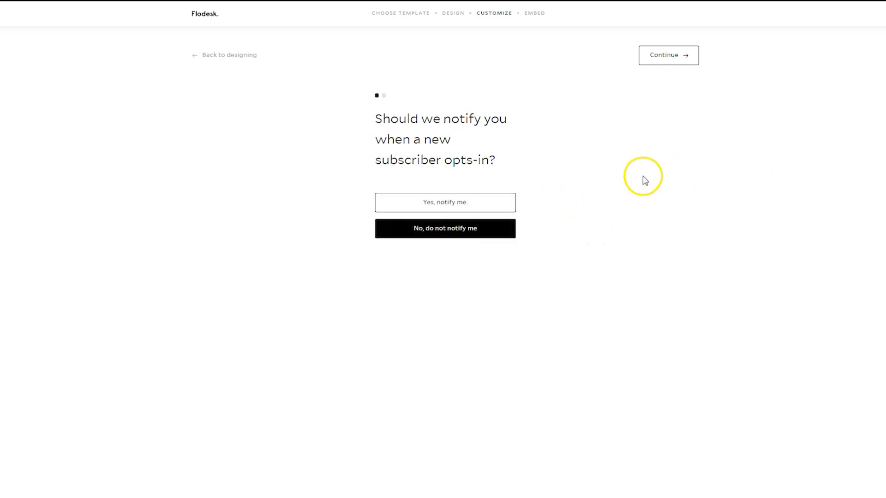
{"action": "left_click", "coordinate": [668, 55]}
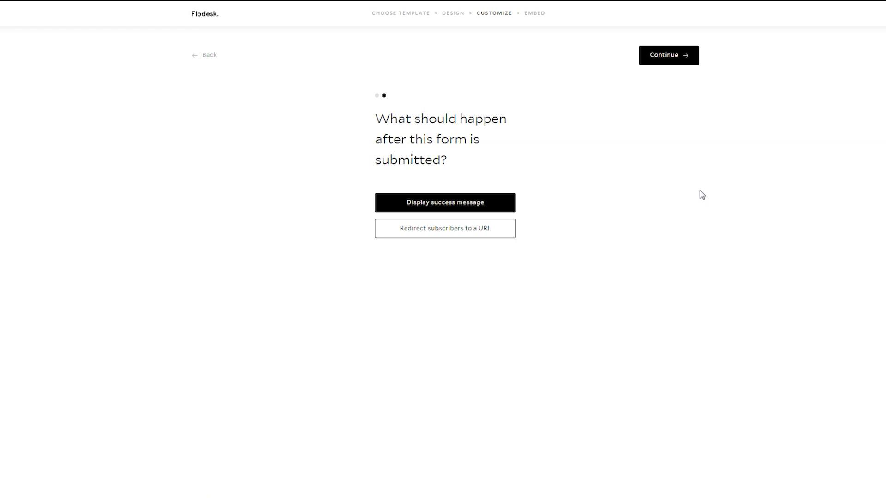
{"action": "left_click", "coordinate": [444, 228]}
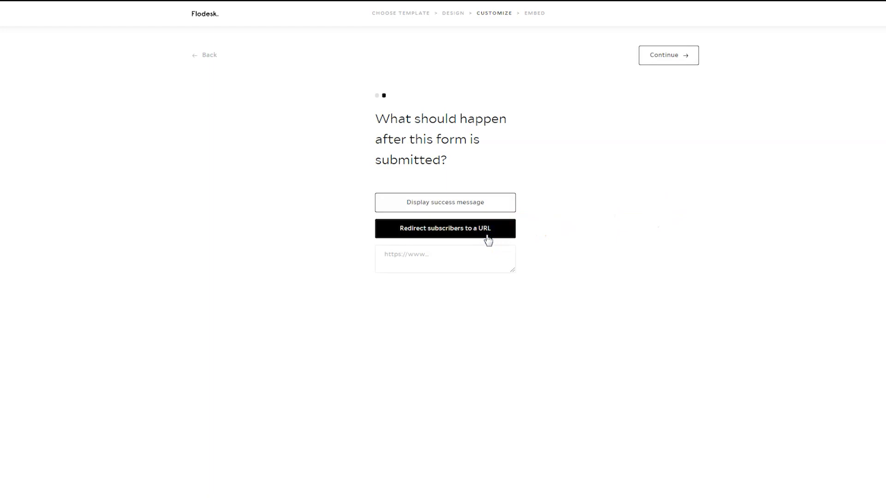
{"action": "left_click", "coordinate": [445, 259]}
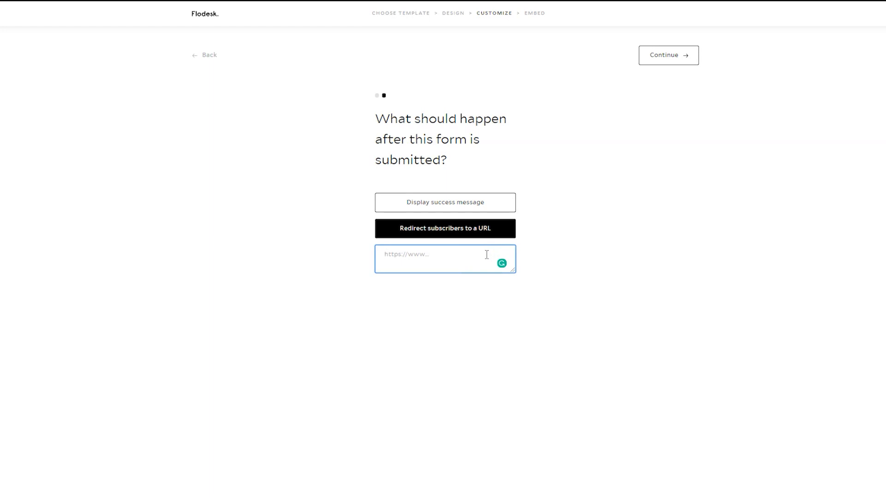
{"action": "left_click", "coordinate": [668, 55]}
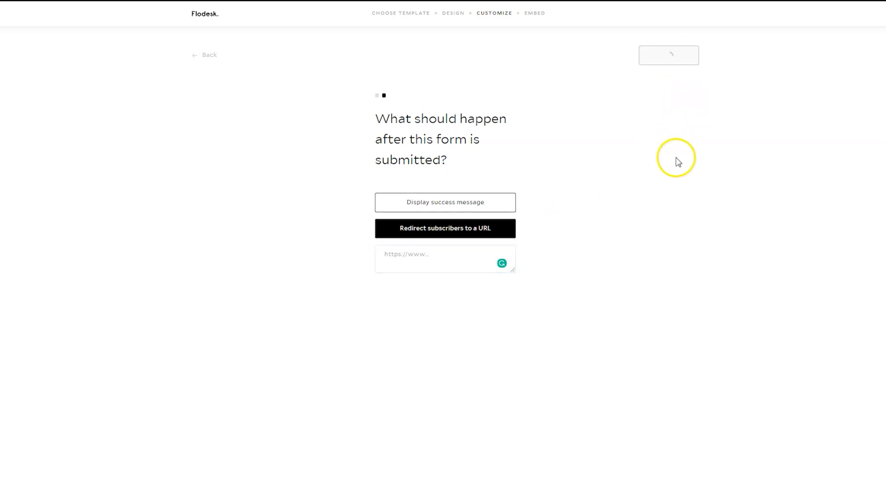
{"action": "left_click", "coordinate": [668, 55]}
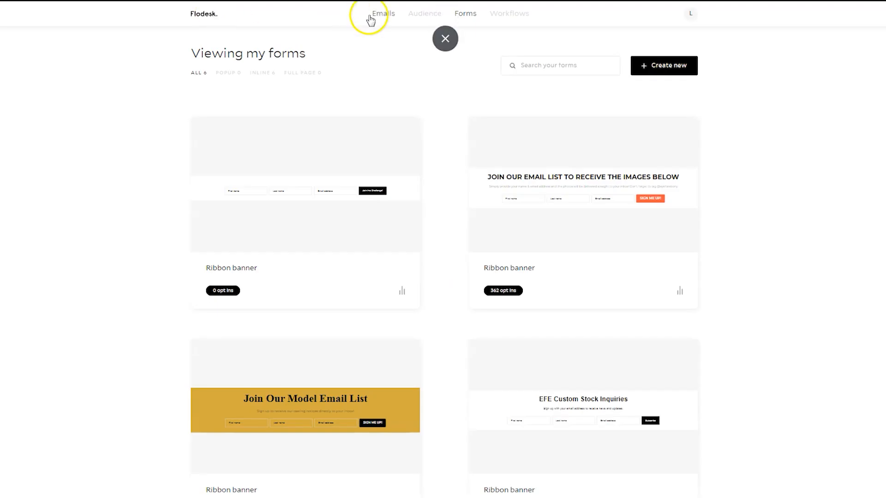
Back out of a new email's template gallery and go to the Workflows overview instead.
{"action": "left_click", "coordinate": [383, 13]}
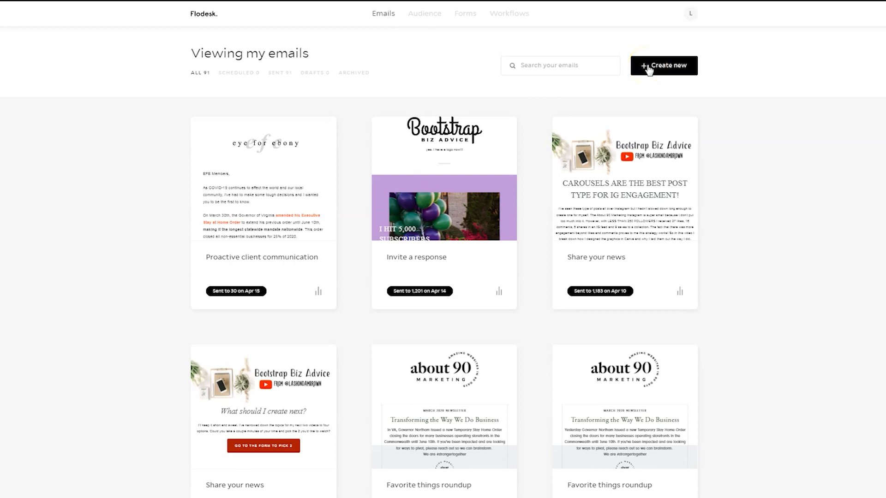
{"action": "left_click", "coordinate": [663, 66]}
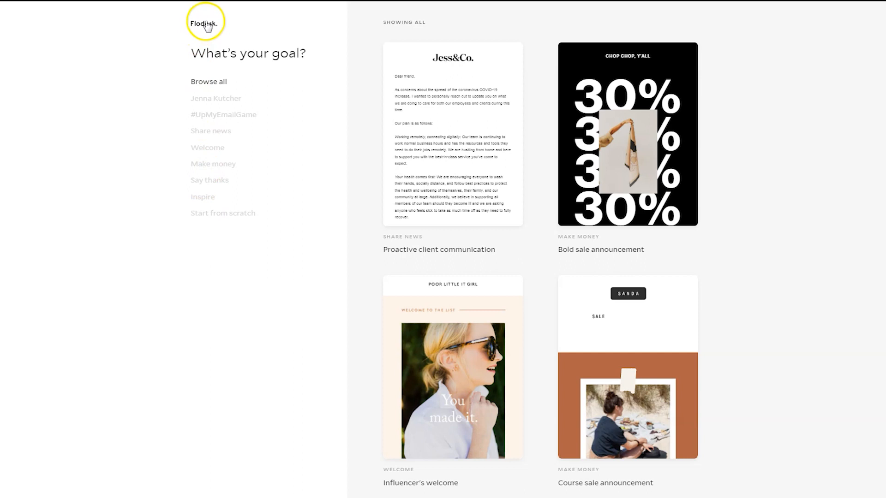
{"action": "left_click", "coordinate": [203, 23]}
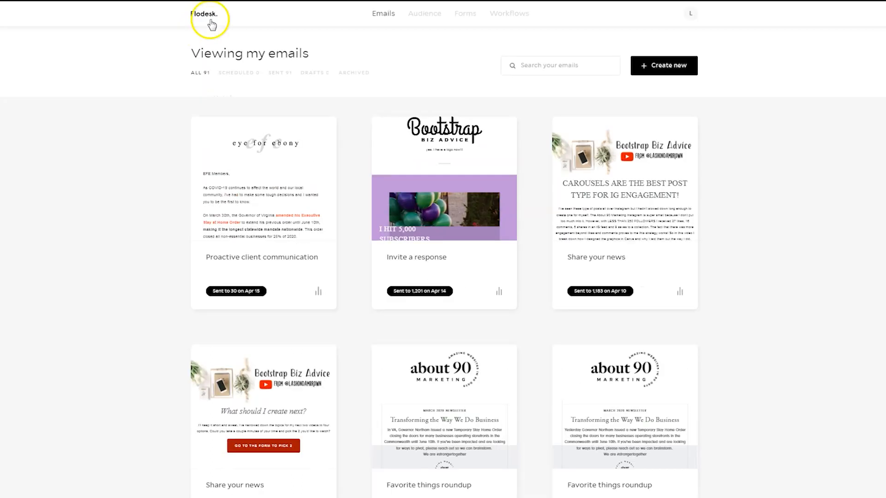
{"action": "left_click", "coordinate": [510, 13]}
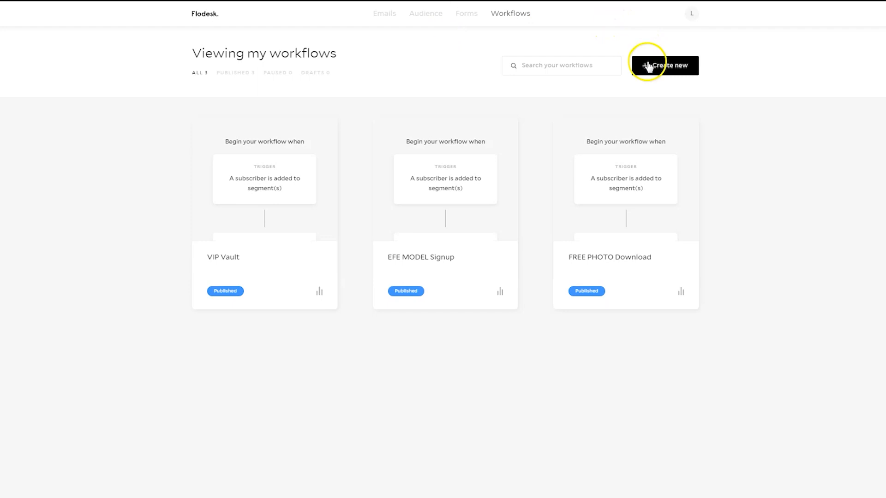
Start a new workflow and open the 'Wondering what the heck I've been up to?' email template in the designer.
{"action": "left_click", "coordinate": [664, 64]}
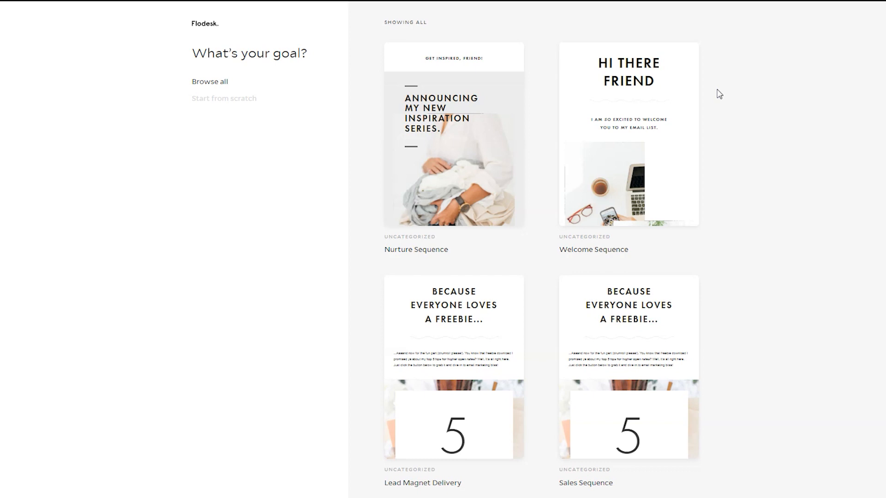
{"action": "left_click", "coordinate": [454, 149]}
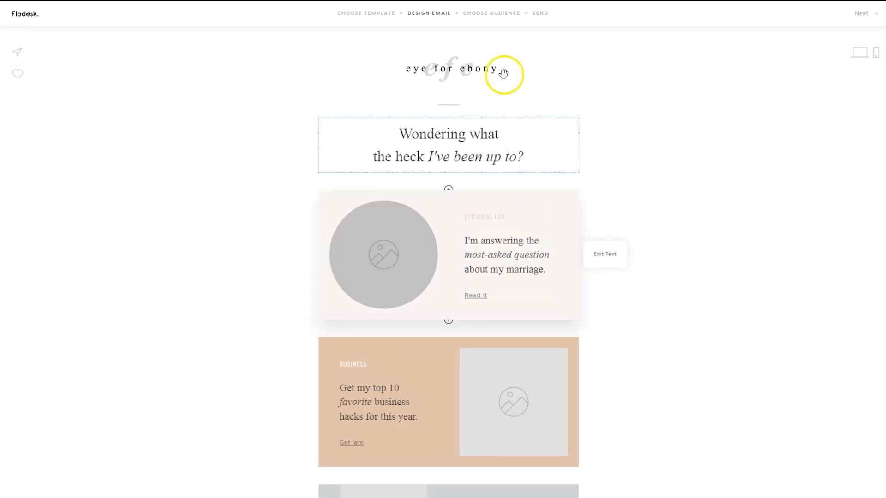
Insert an image block above the headline and upload the 'Day 1: The Idea' banner from Desktop.
{"action": "left_click", "coordinate": [447, 70]}
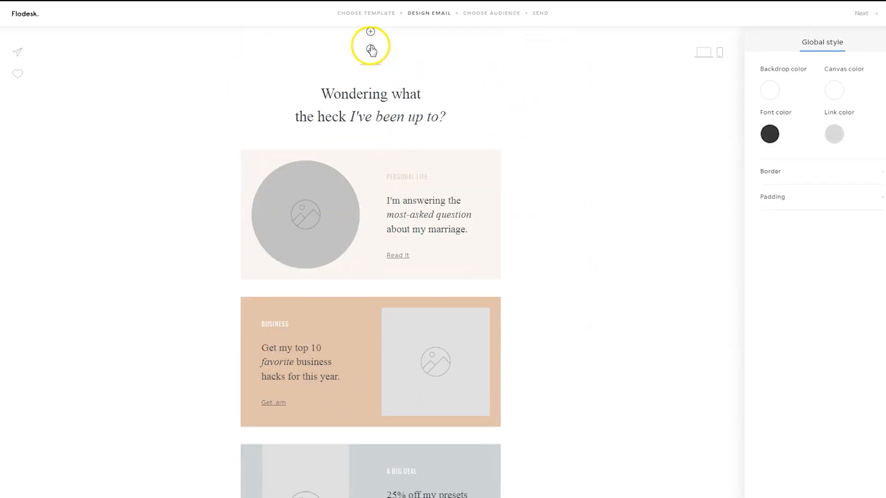
{"action": "left_click", "coordinate": [370, 46]}
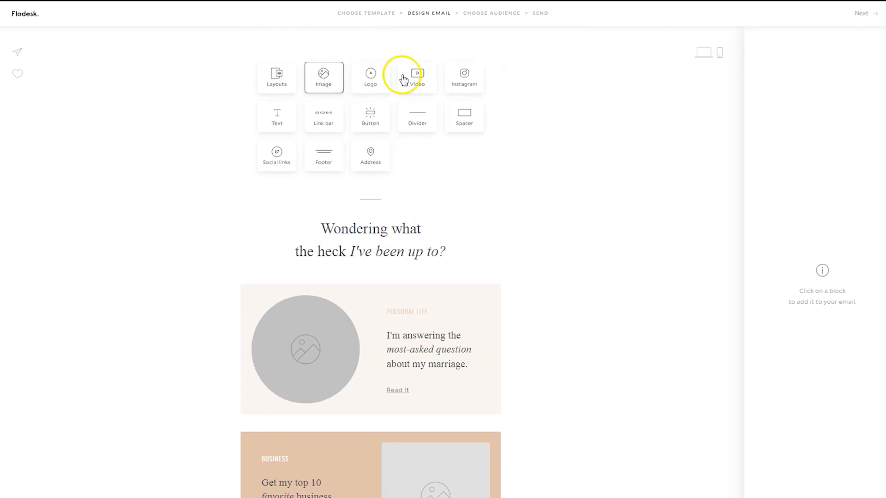
{"action": "left_click", "coordinate": [323, 77]}
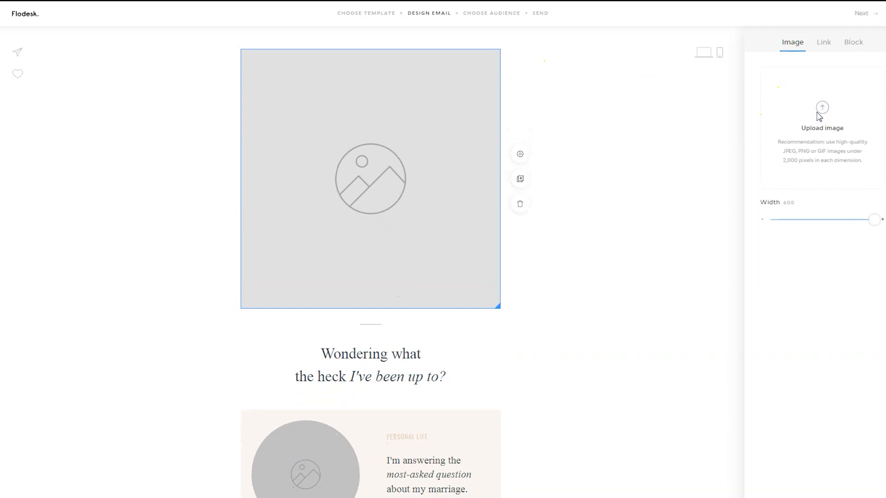
{"action": "left_click", "coordinate": [822, 117]}
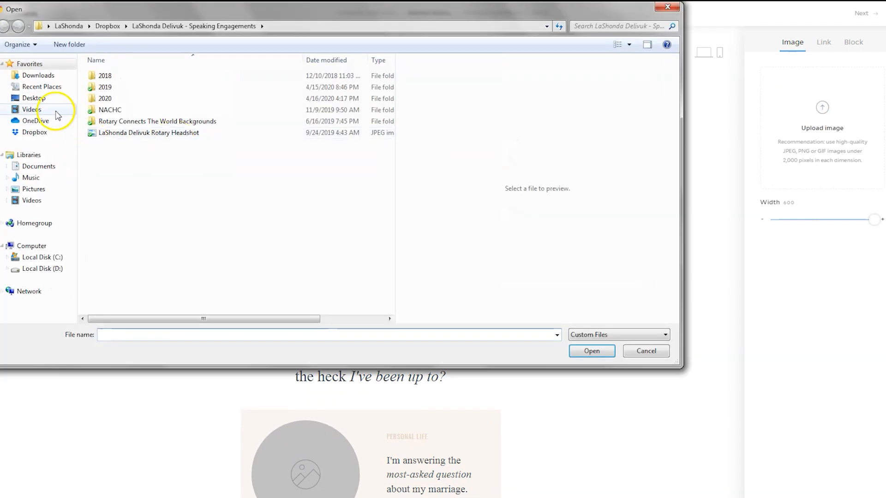
{"action": "left_click", "coordinate": [33, 98]}
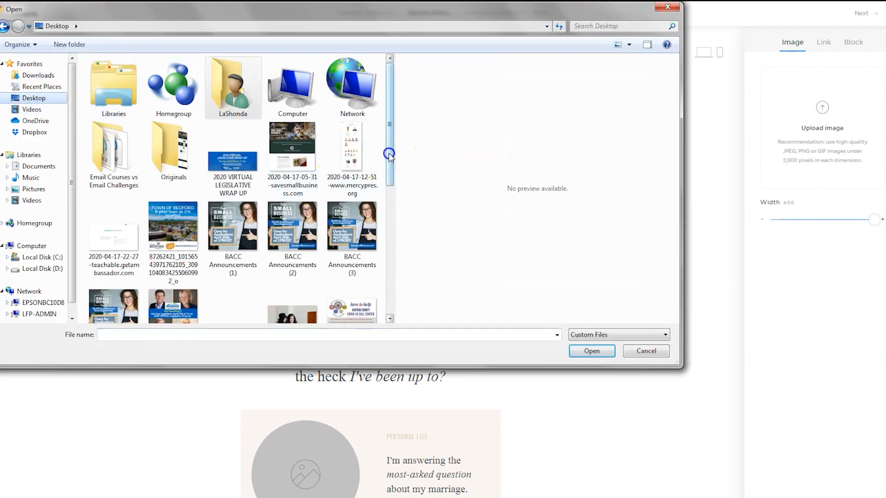
{"action": "scroll", "scroll_direction": "down", "scroll_amount": 3}
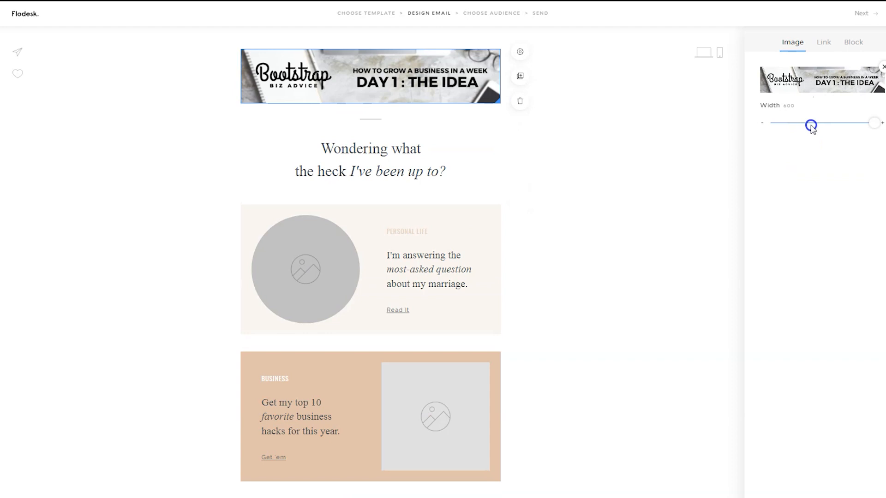
Adjust the banner image's width slider back to the full 600 width.
{"action": "left_click_drag", "start_coordinate": [810, 123], "coordinate": [841, 123]}
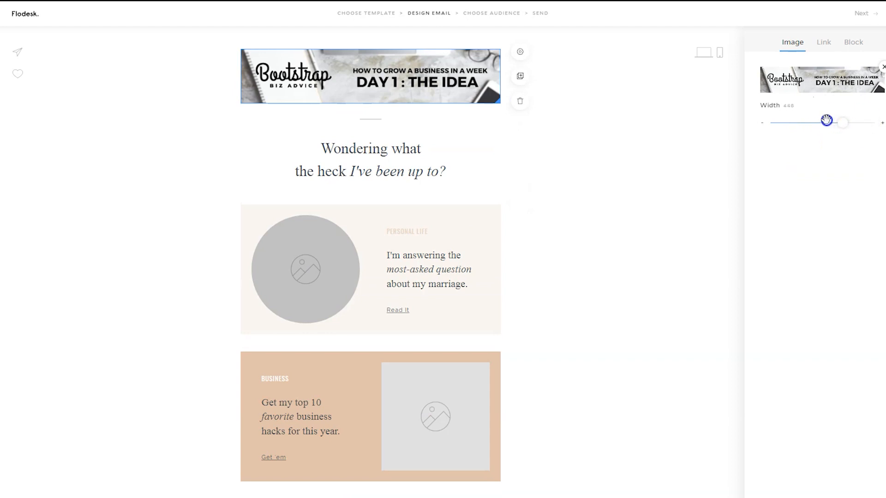
{"action": "left_click_drag", "start_coordinate": [825, 120], "coordinate": [809, 120]}
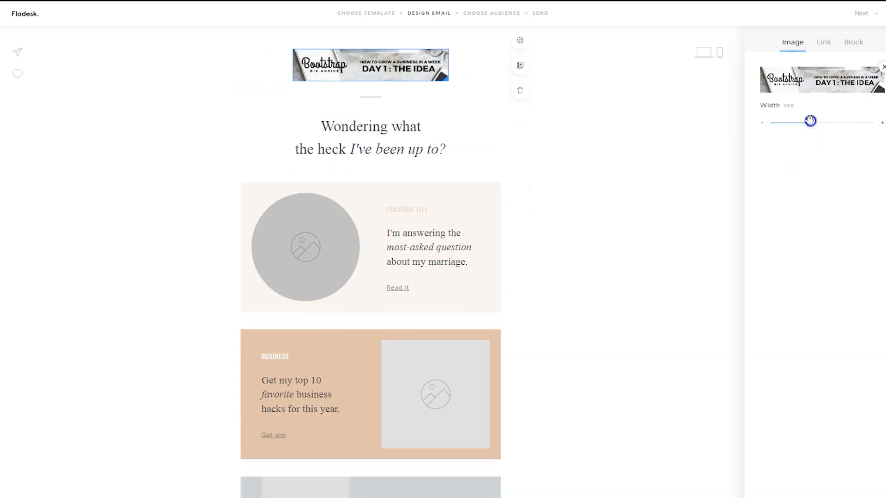
{"action": "left_click_drag", "start_coordinate": [810, 121], "coordinate": [877, 130]}
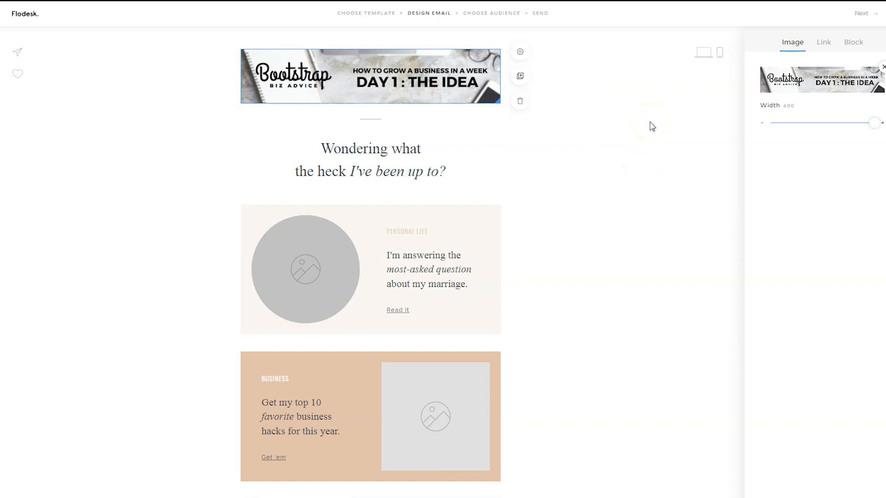
{"action": "mouse_move", "coordinate": [466, 148]}
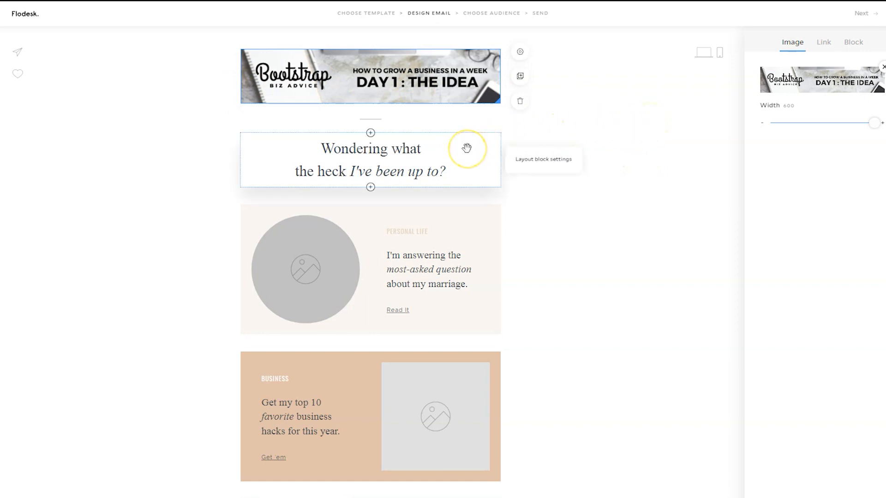
{"action": "mouse_move", "coordinate": [396, 155]}
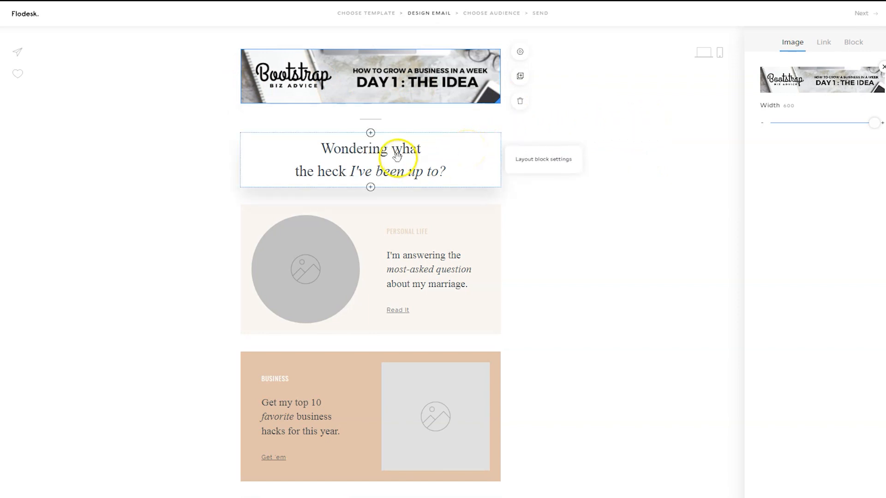
Add a text paragraph under the headline and delete the Personal Life, Business and podcast feature blocks.
{"action": "double_click", "coordinate": [371, 148]}
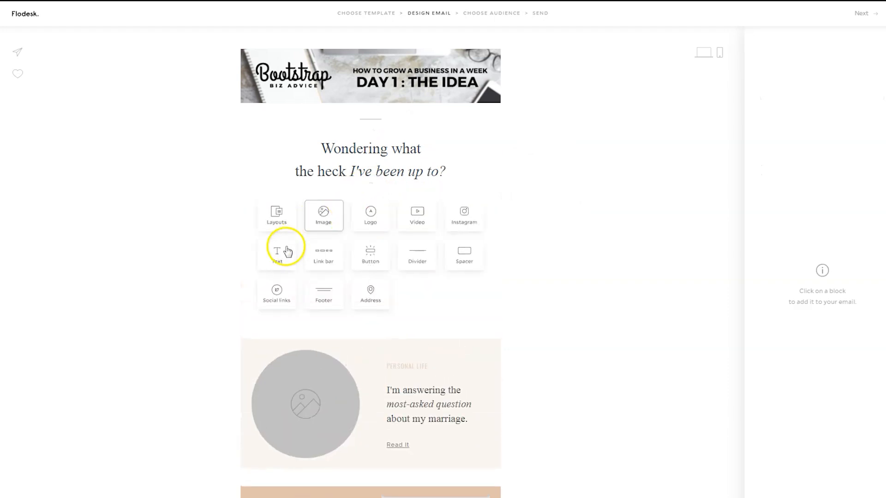
{"action": "left_click", "coordinate": [277, 253]}
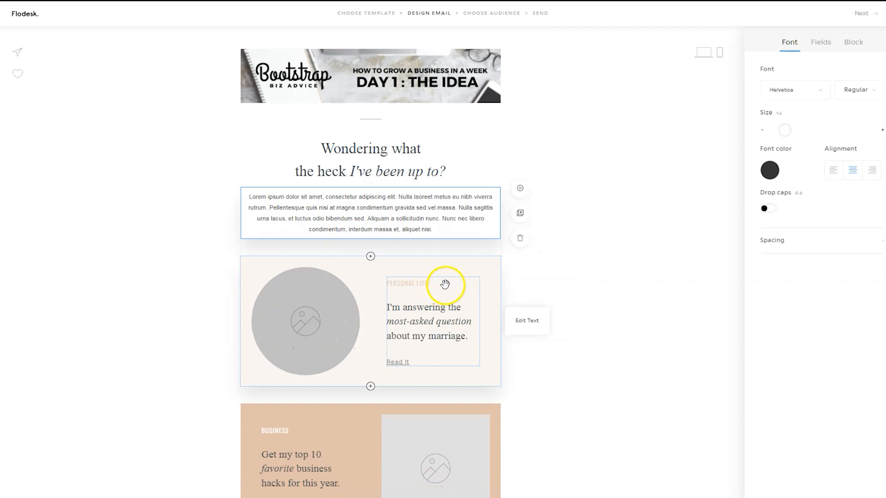
{"action": "scroll", "scroll_direction": "down", "scroll_amount": 3}
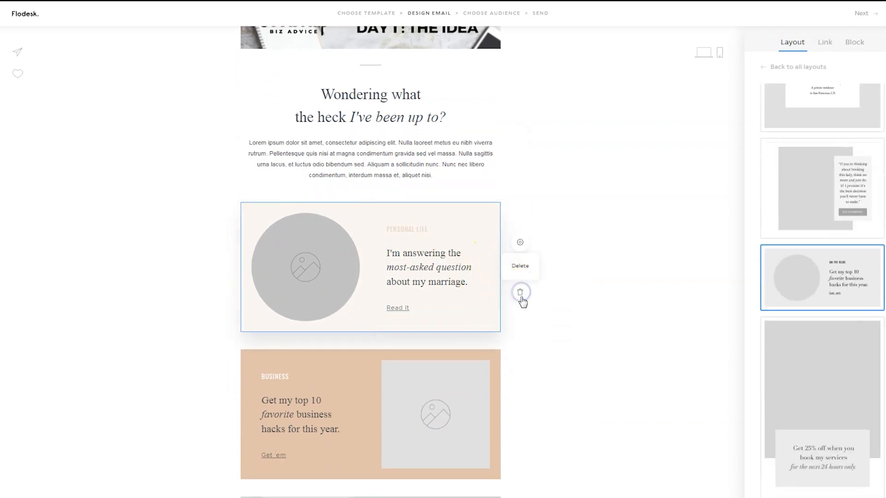
{"action": "left_click", "coordinate": [520, 292]}
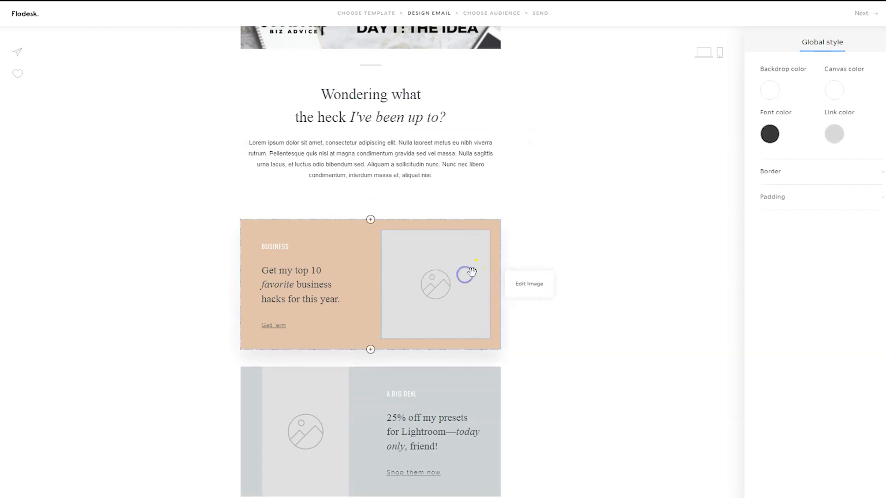
{"action": "left_click", "coordinate": [434, 284]}
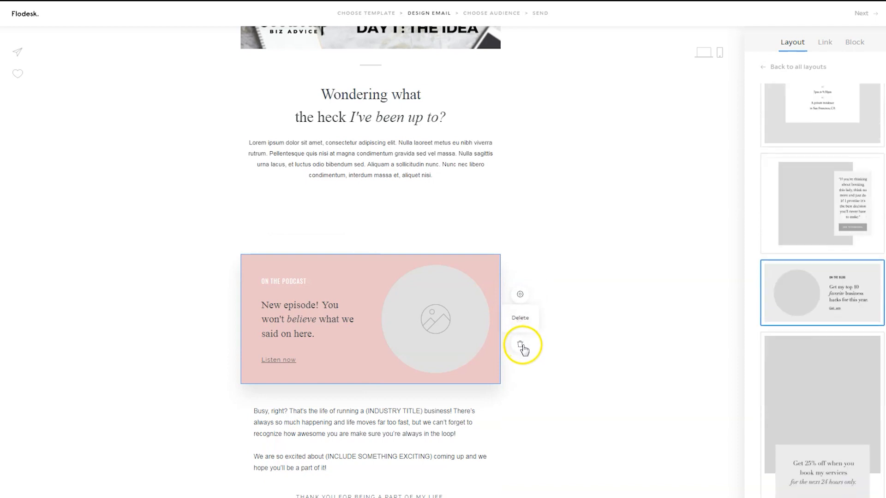
{"action": "left_click", "coordinate": [520, 345]}
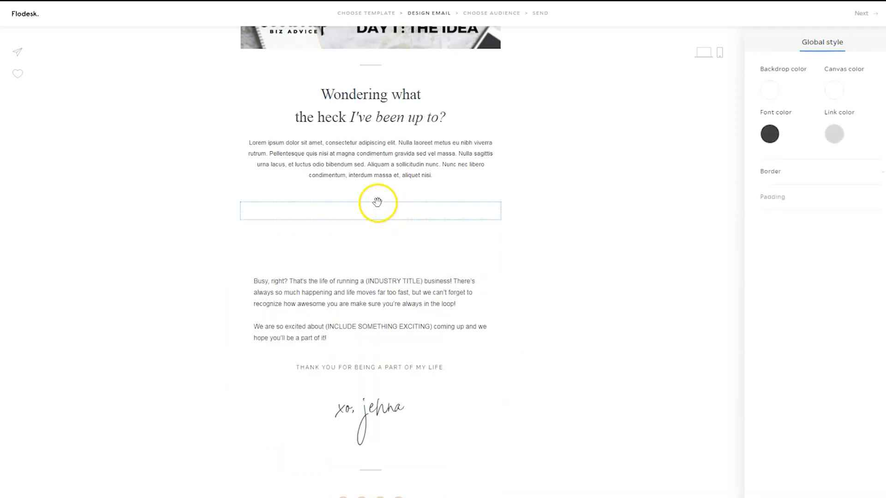
Add a layout block under the paragraph, then delete the resulting '6 Tips to Photograph Food' layout.
{"action": "left_click", "coordinate": [370, 210]}
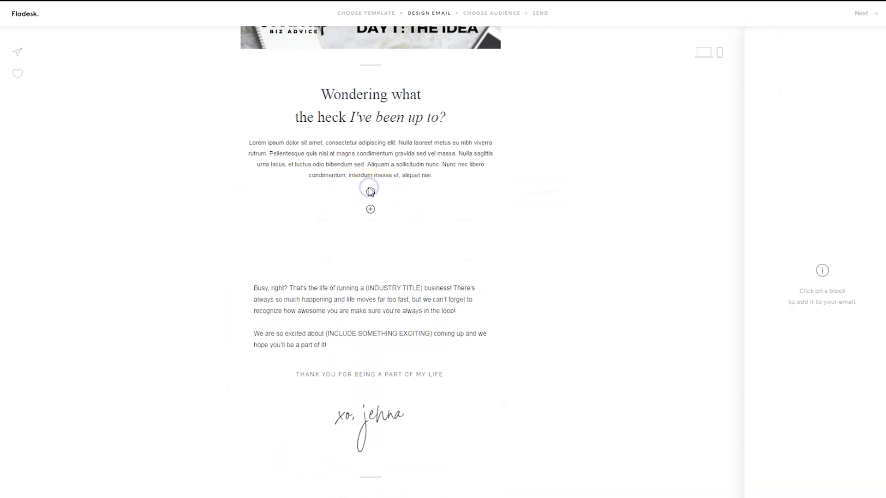
{"action": "left_click", "coordinate": [370, 209]}
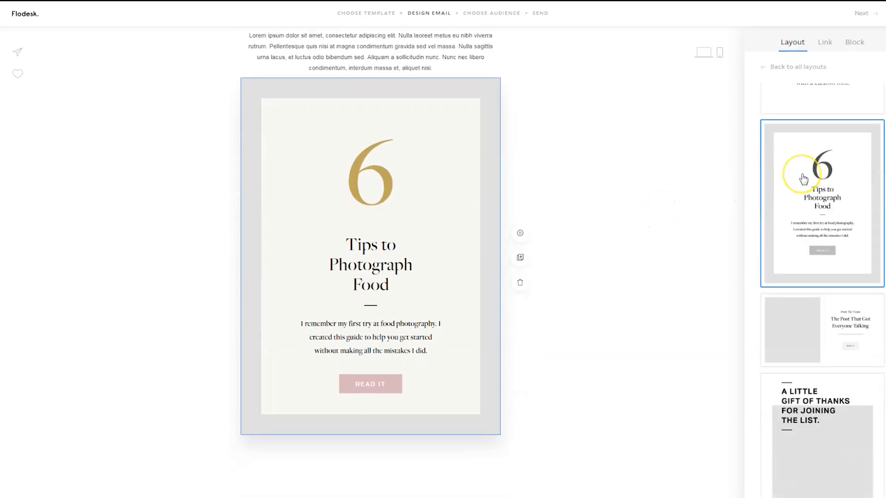
{"action": "scroll", "scroll_direction": "down", "scroll_amount": 3}
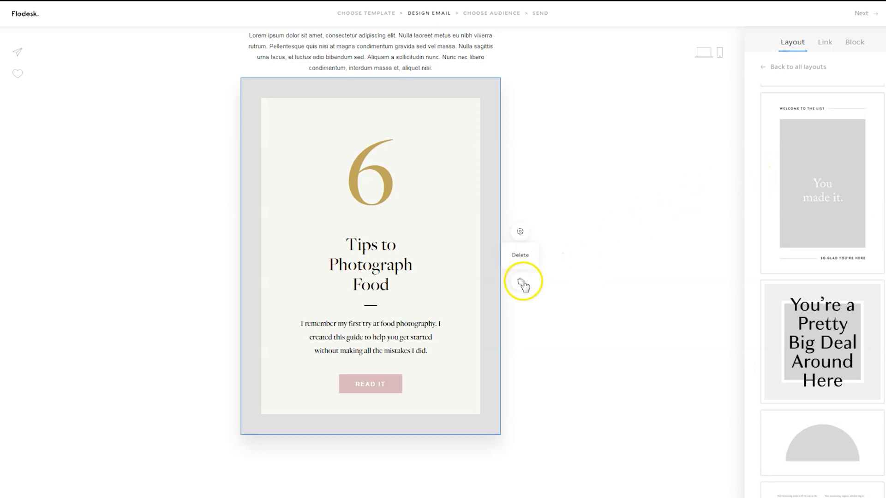
{"action": "left_click", "coordinate": [520, 282]}
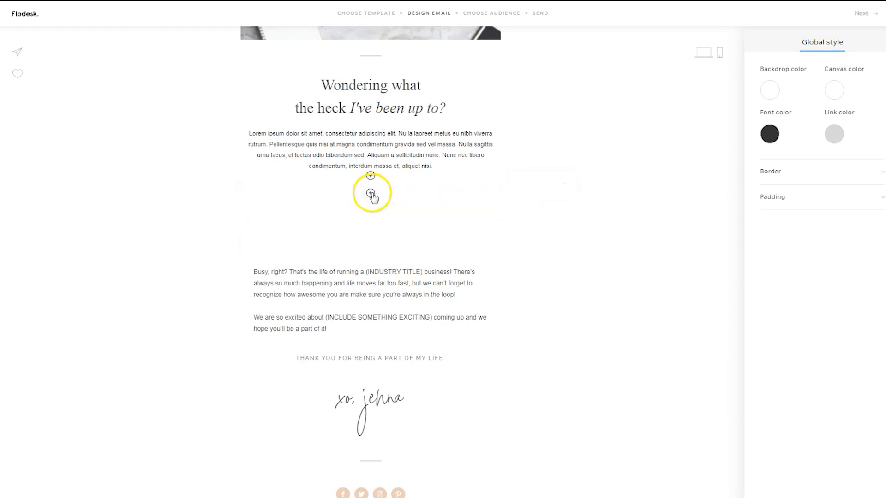
Insert a video block below the paragraph with the Passion vs Profit YouTube URL and no placeholder title.
{"action": "left_click", "coordinate": [370, 192]}
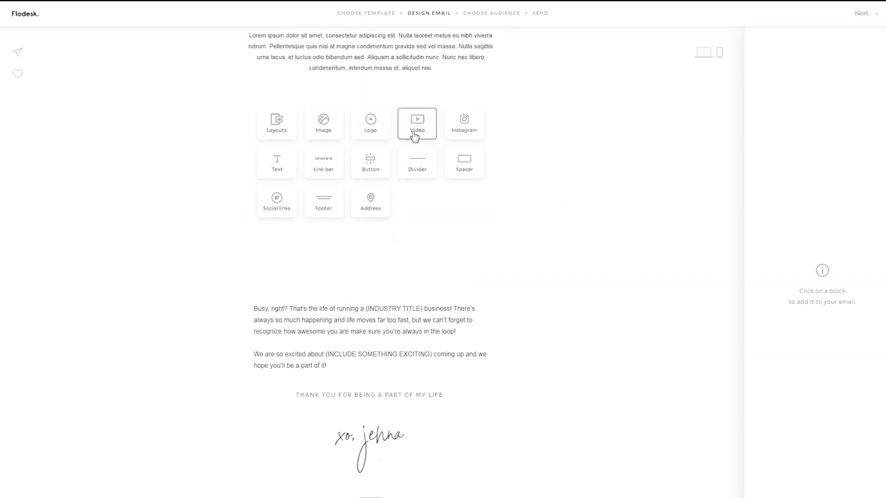
{"action": "left_click", "coordinate": [417, 123]}
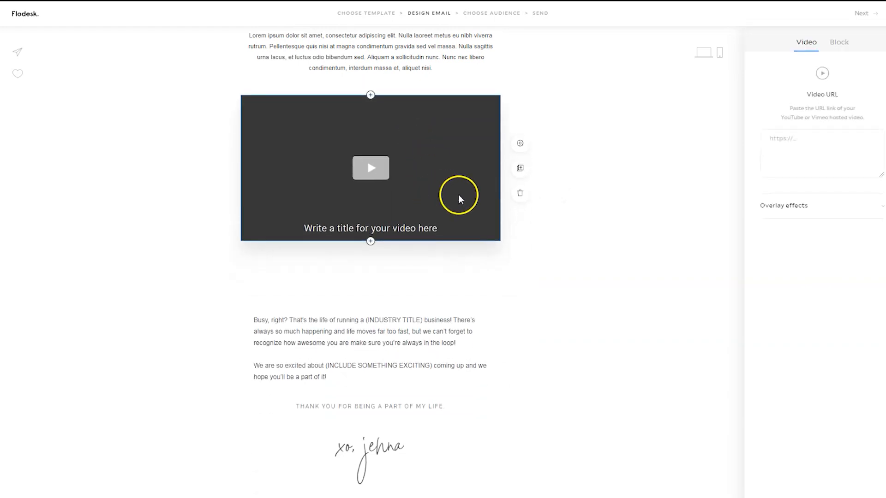
{"action": "left_click", "coordinate": [821, 154]}
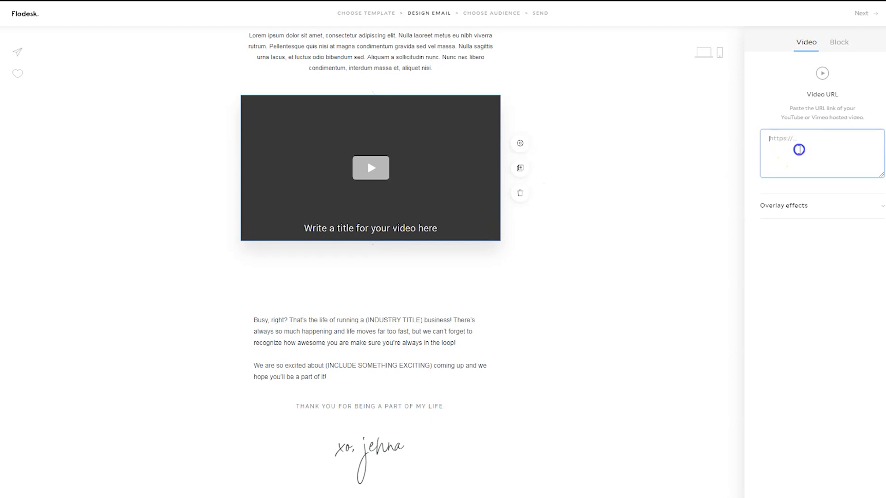
{"action": "left_click", "coordinate": [822, 153]}
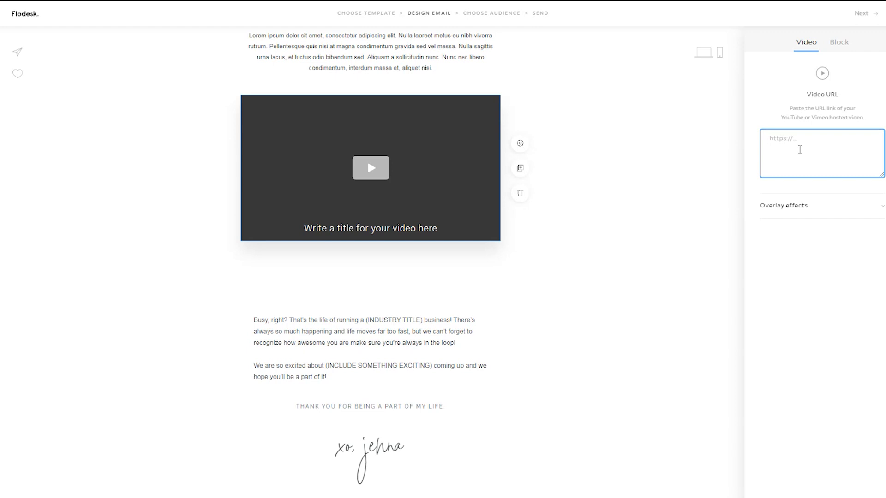
{"action": "mouse_move", "coordinate": [412, 162]}
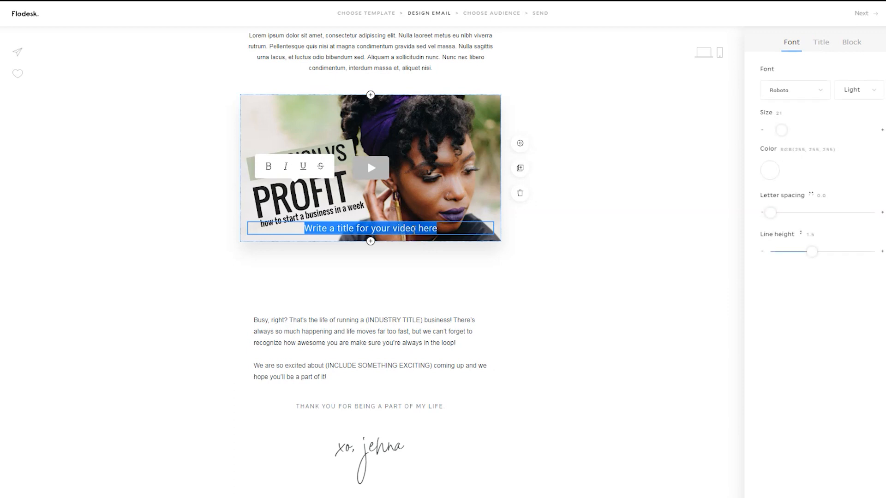
{"action": "left_click", "coordinate": [567, 288]}
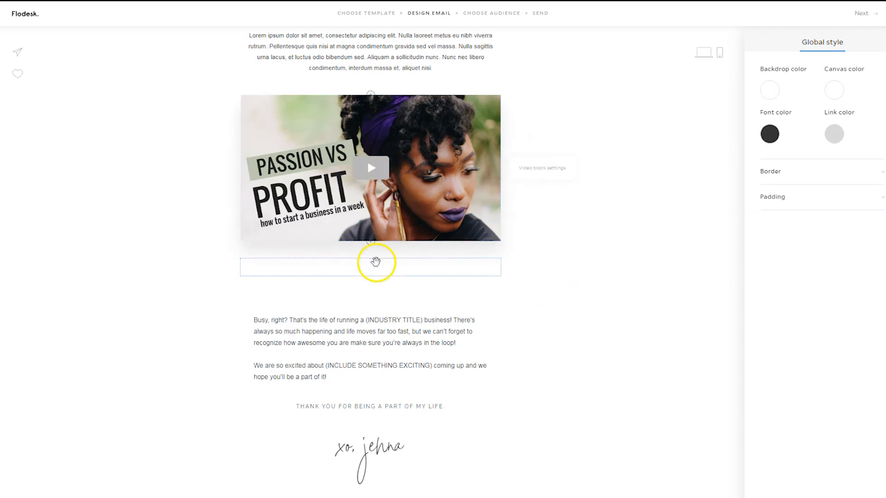
{"action": "left_click", "coordinate": [370, 263]}
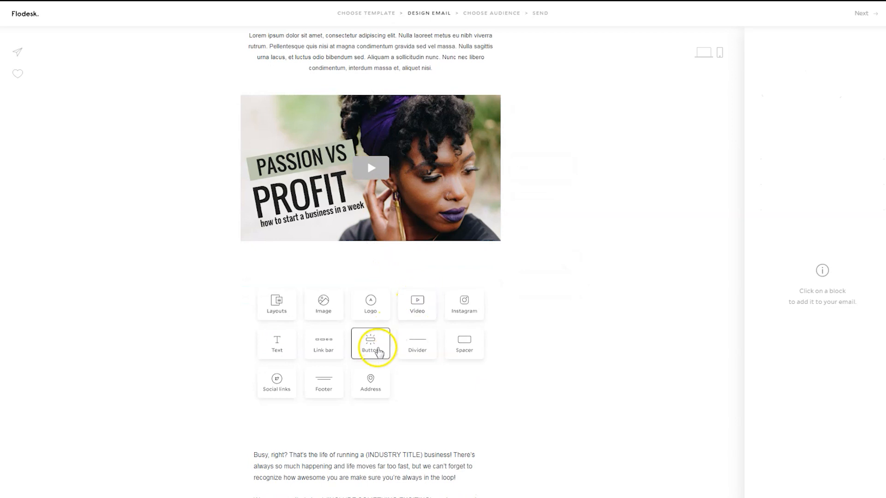
{"action": "left_click", "coordinate": [370, 345]}
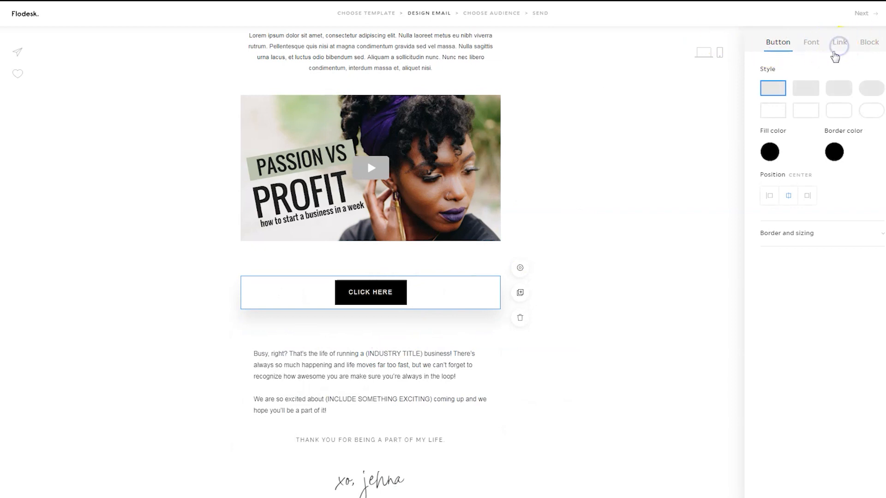
{"action": "left_click", "coordinate": [839, 41]}
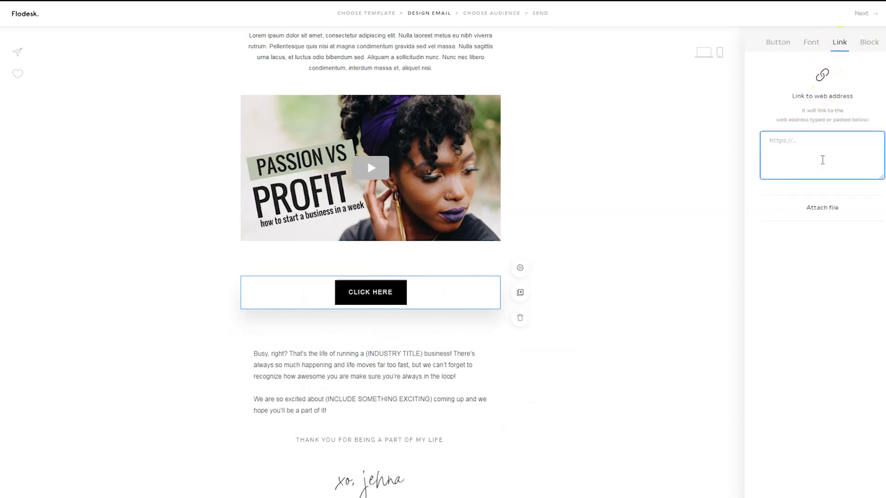
{"action": "type", "text": "https://www.youtube.com/watch?v=Hv3BQ74Ukvk"}
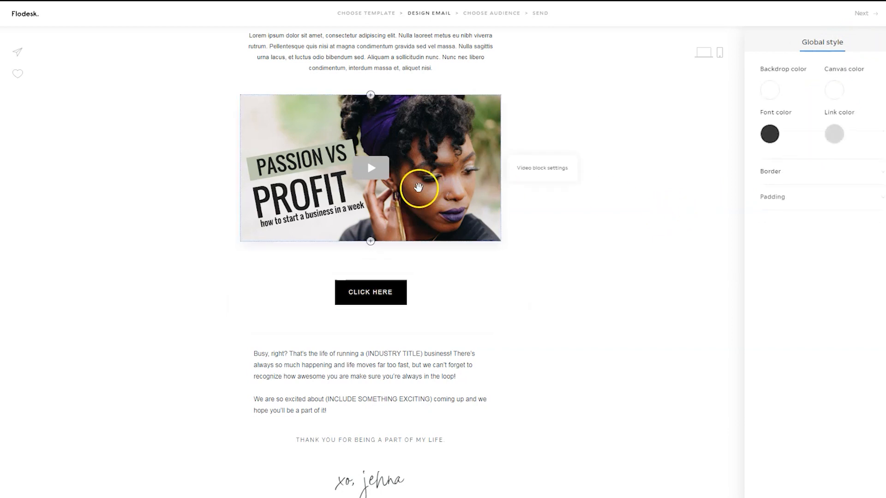
Change the video play button's fill colour from grey to a dark red swatch.
{"action": "left_click", "coordinate": [370, 167]}
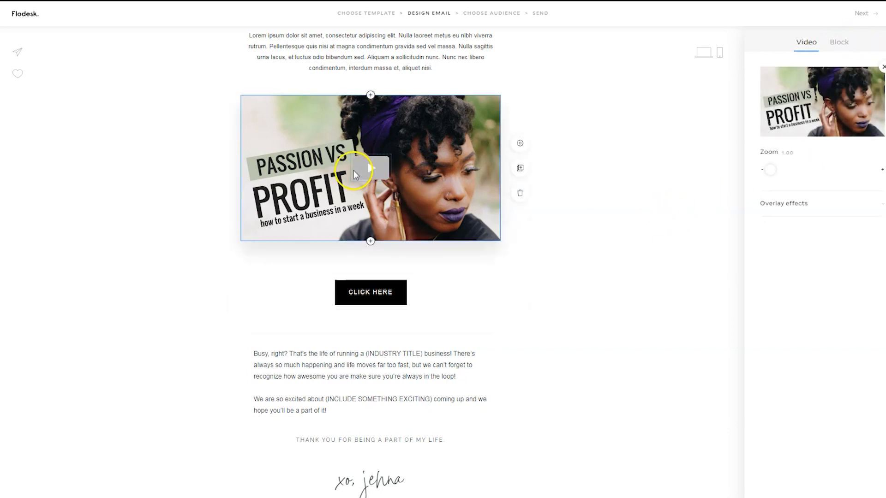
{"action": "left_click", "coordinate": [370, 167]}
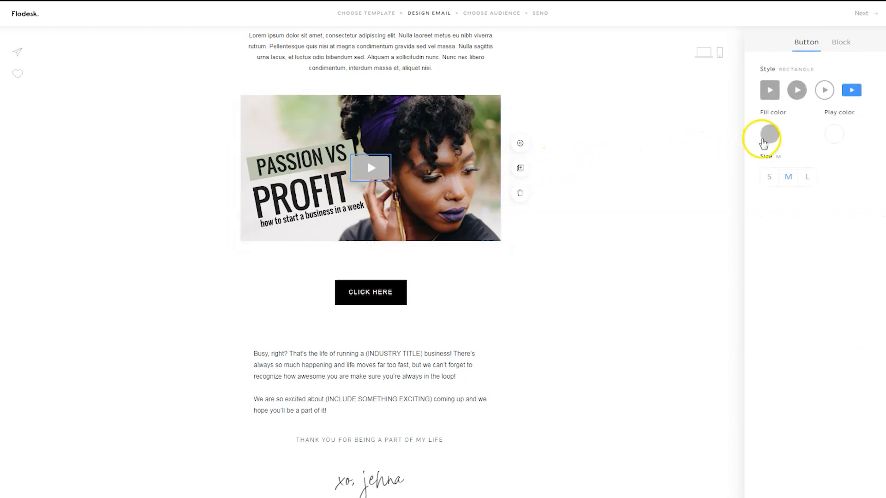
{"action": "left_click", "coordinate": [768, 134]}
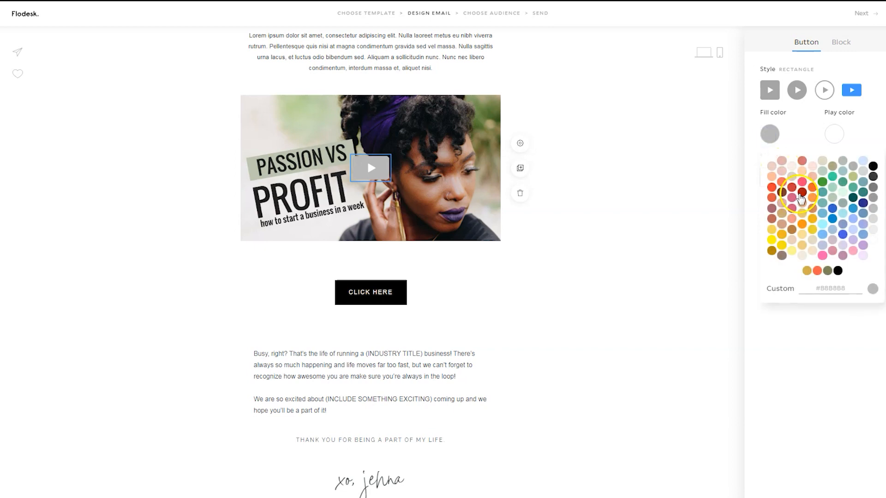
{"action": "left_click", "coordinate": [801, 196]}
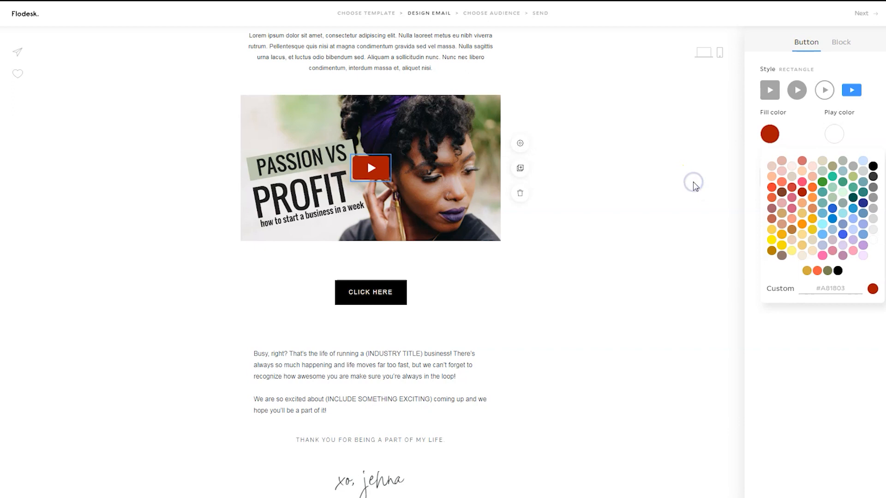
{"action": "left_click", "coordinate": [396, 177]}
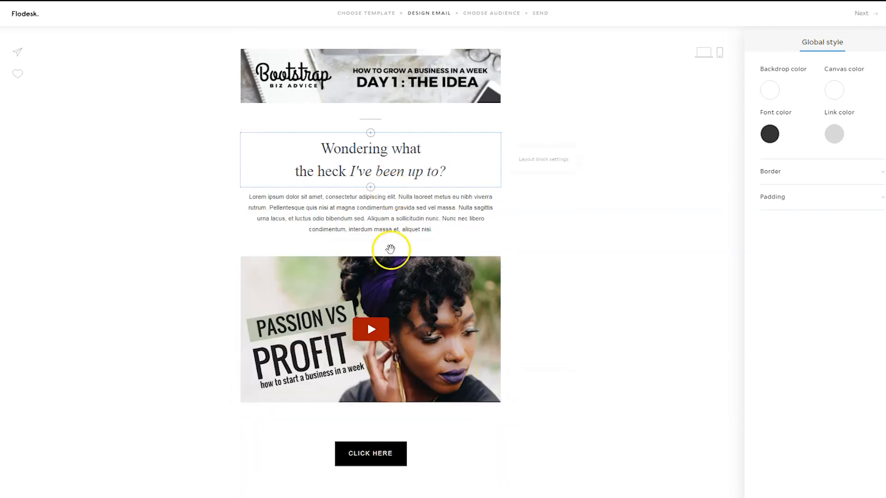
{"action": "scroll", "scroll_direction": "down", "scroll_amount": 3}
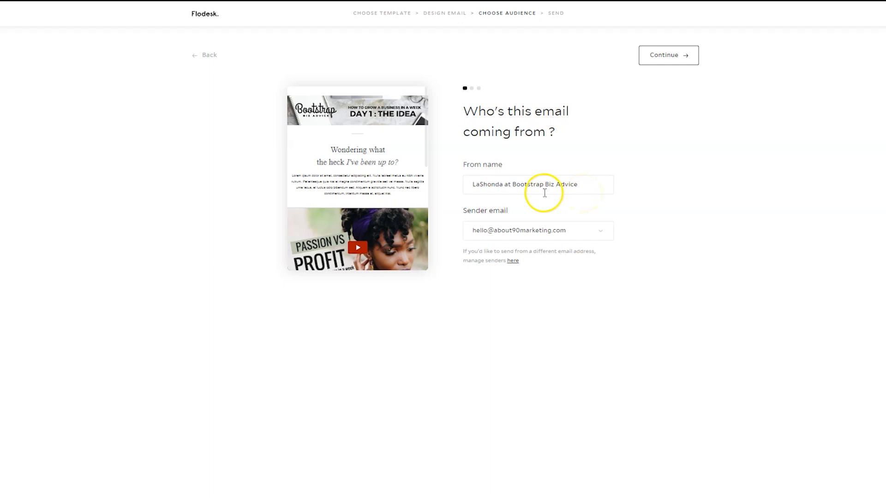
Keep the from name, choose the sender address and continue to the subject line step.
{"action": "left_click", "coordinate": [545, 185]}
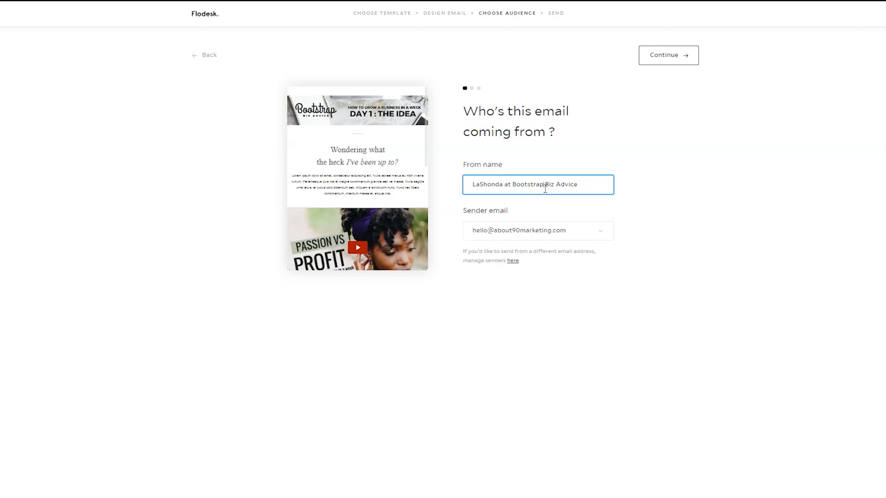
{"action": "left_click", "coordinate": [537, 231]}
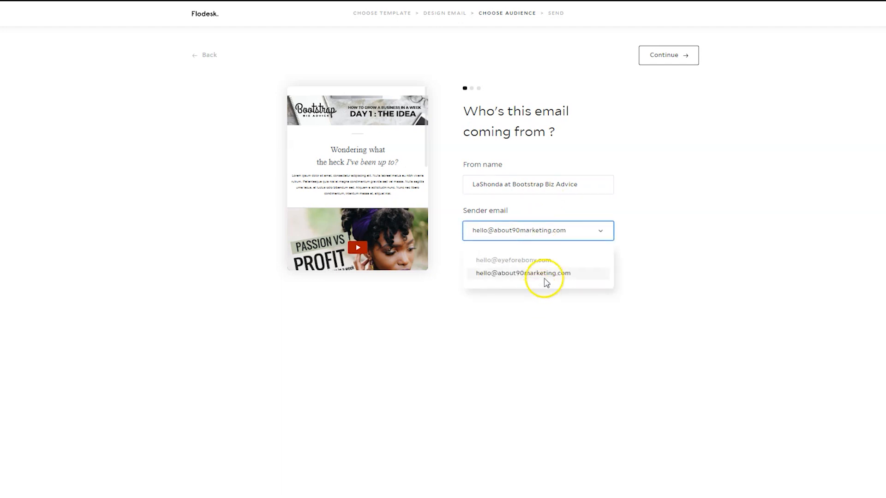
{"action": "left_click", "coordinate": [523, 273]}
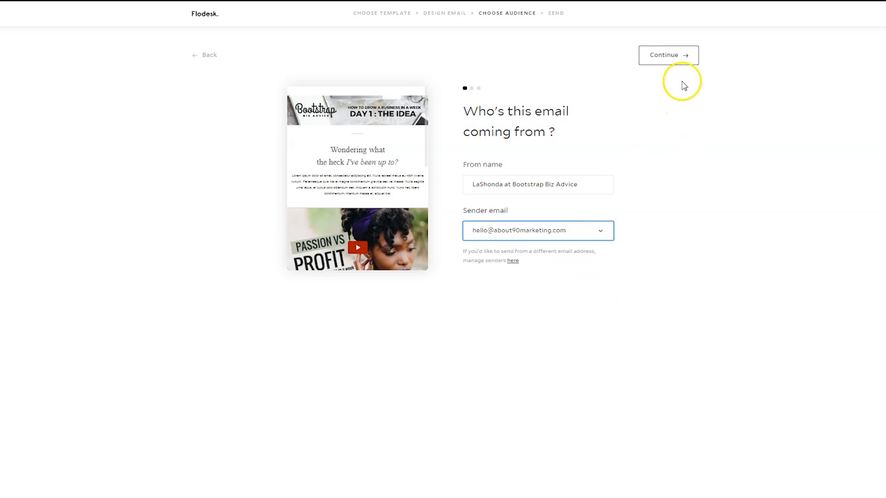
{"action": "left_click", "coordinate": [668, 54]}
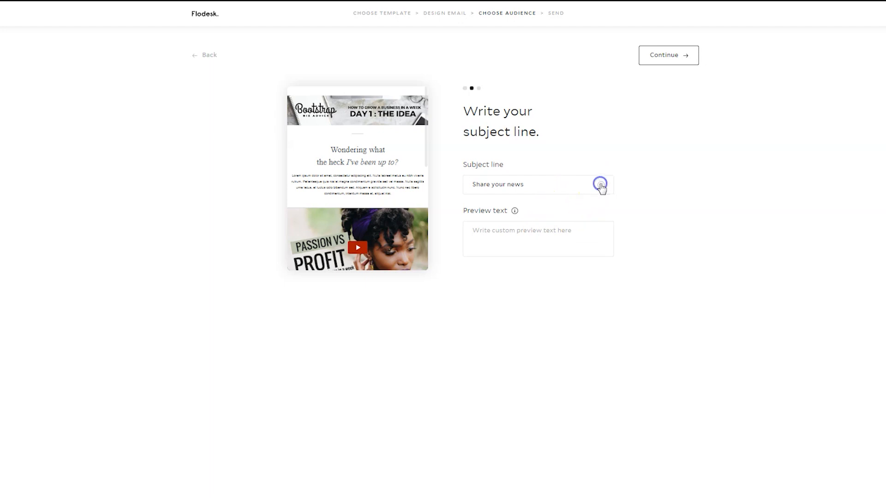
Browse the Symbols emoji category, leave the subject unchanged and continue to recipients.
{"action": "left_click", "coordinate": [600, 185]}
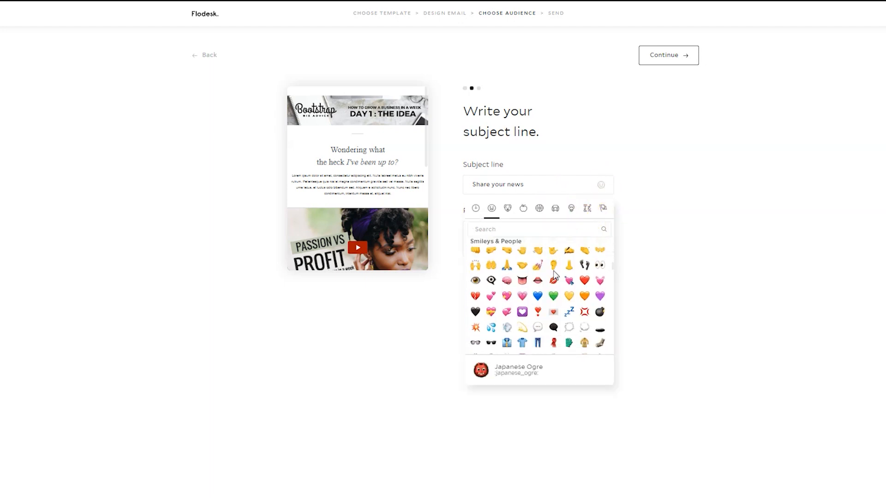
{"action": "left_click", "coordinate": [571, 207]}
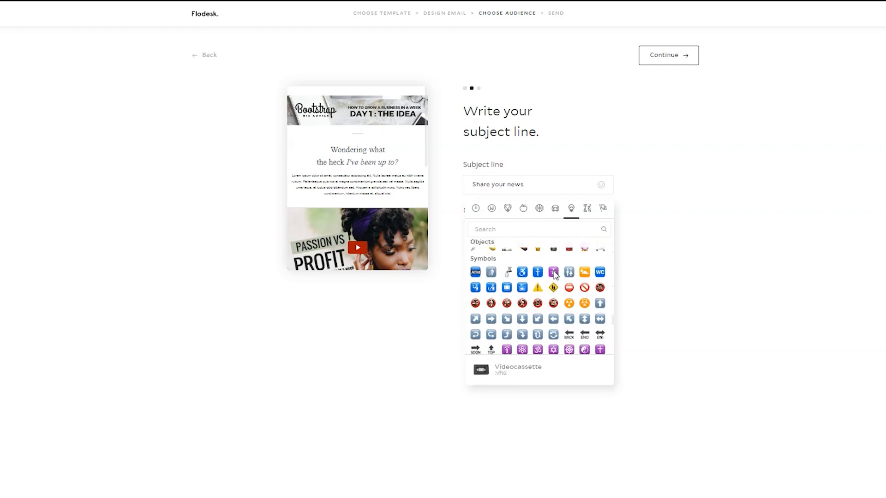
{"action": "left_click", "coordinate": [603, 208]}
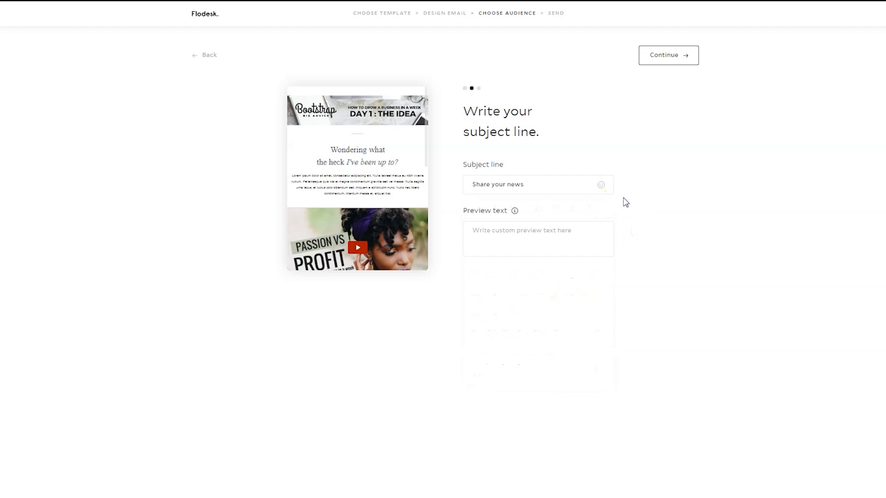
{"action": "left_click", "coordinate": [668, 54]}
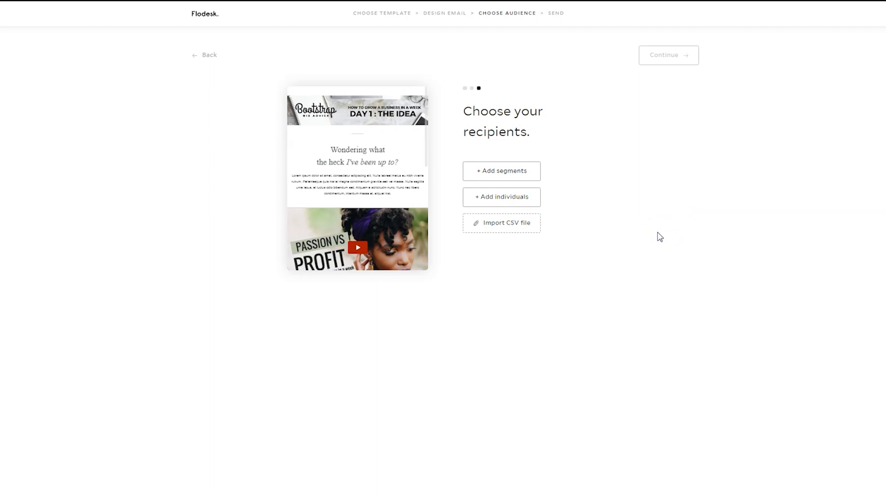
{"action": "left_click", "coordinate": [501, 198]}
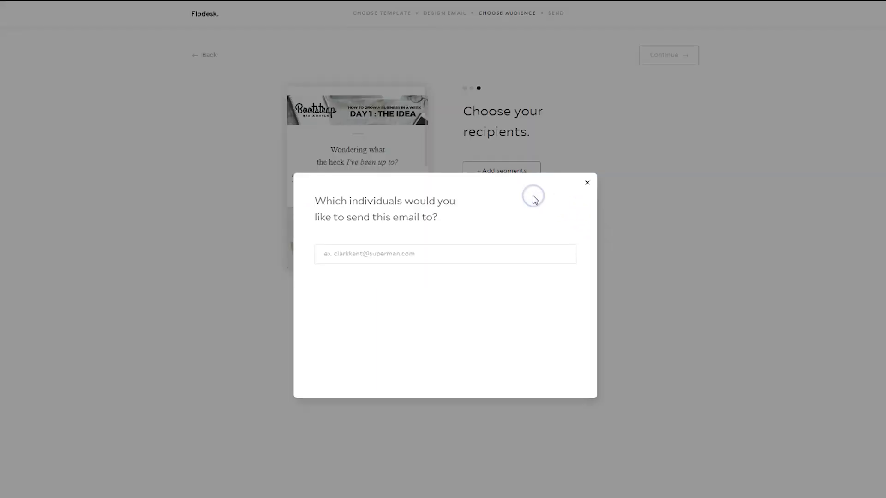
{"action": "left_click", "coordinate": [445, 254]}
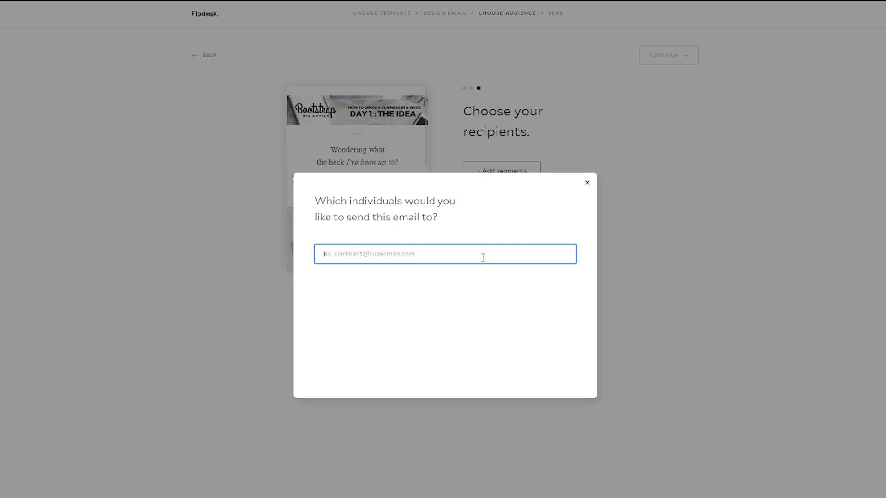
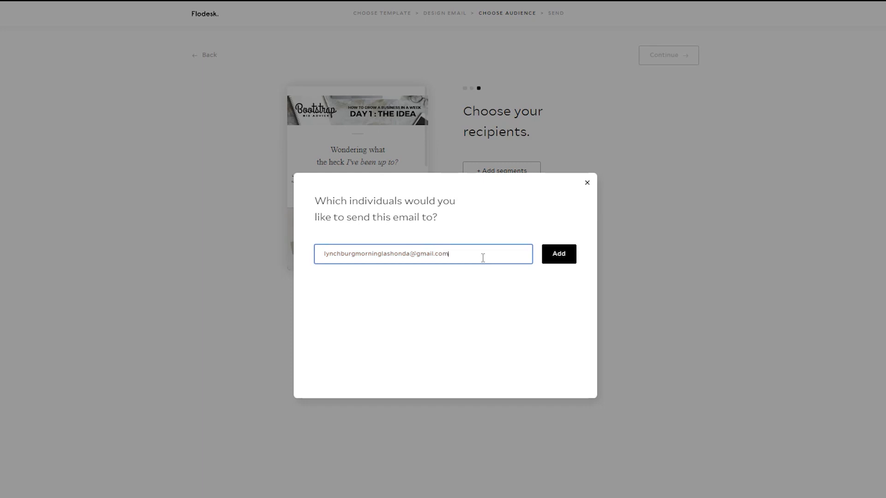
{"action": "left_click", "coordinate": [558, 254]}
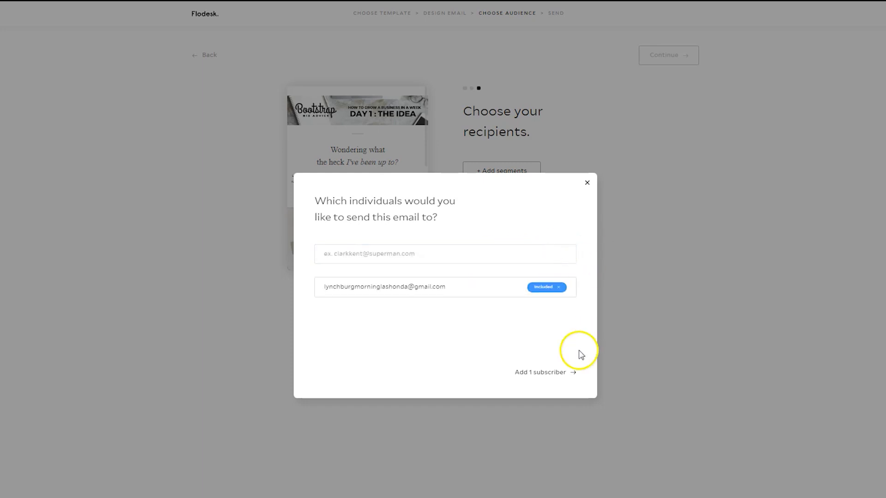
{"action": "left_click", "coordinate": [540, 377]}
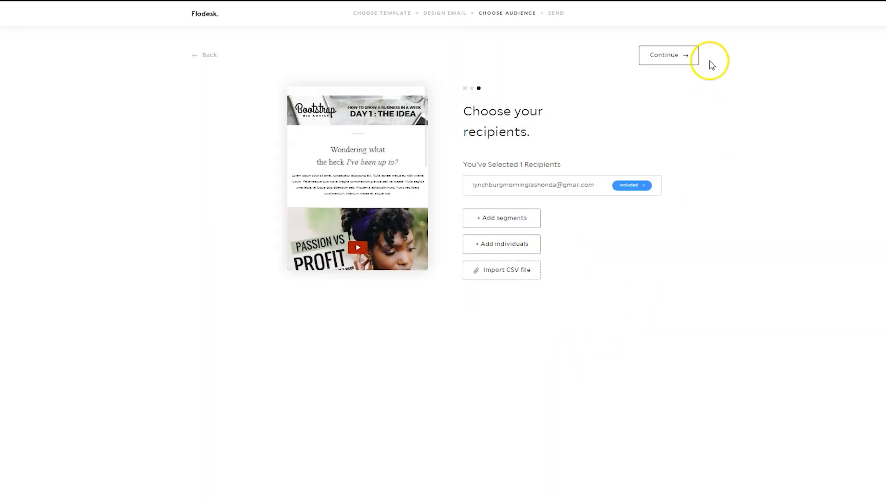
Continue from recipients to the send-timing step.
{"action": "left_click", "coordinate": [667, 55]}
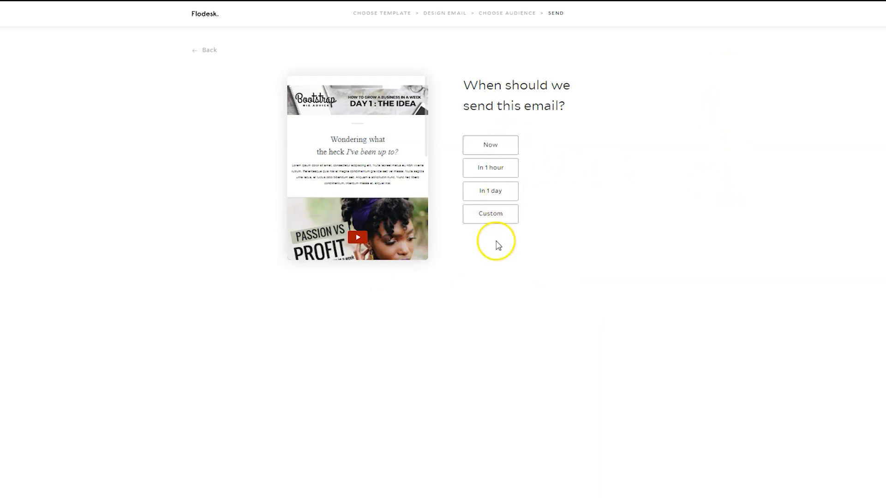
{"action": "mouse_move", "coordinate": [497, 245]}
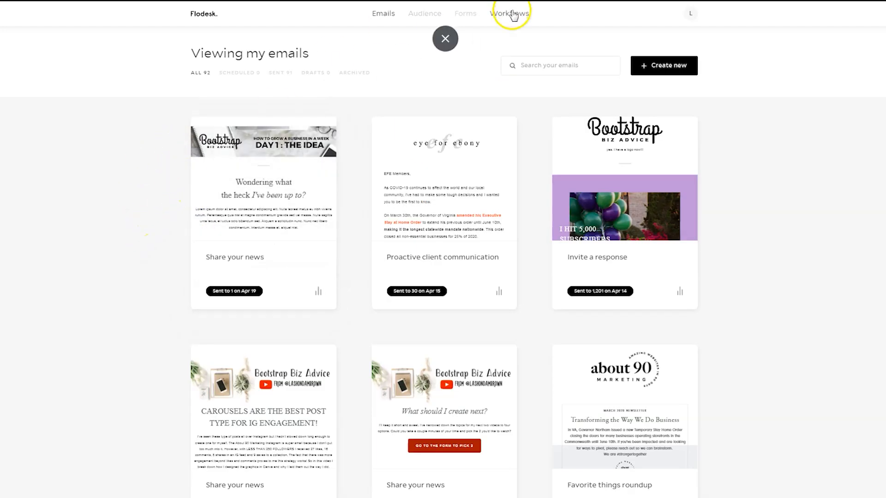
Create a workflow from scratch named 'How to Start a Biz in a Week' and save it.
{"action": "left_click", "coordinate": [510, 13]}
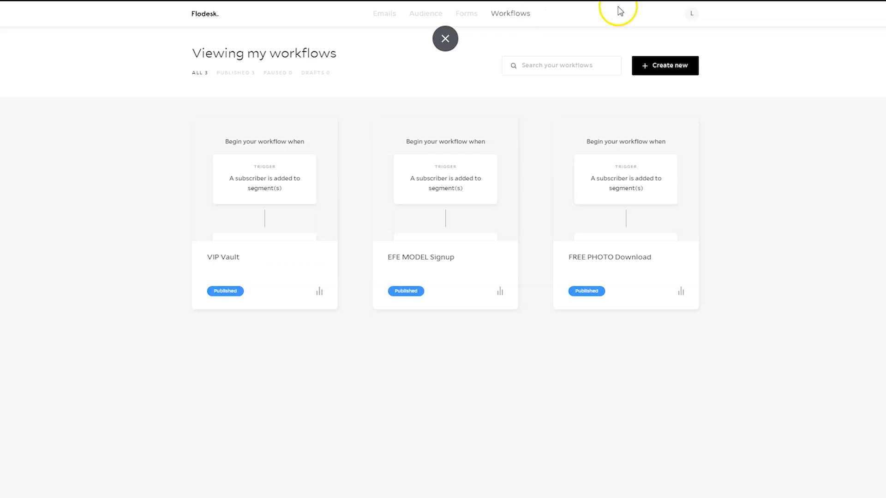
{"action": "left_click", "coordinate": [664, 65]}
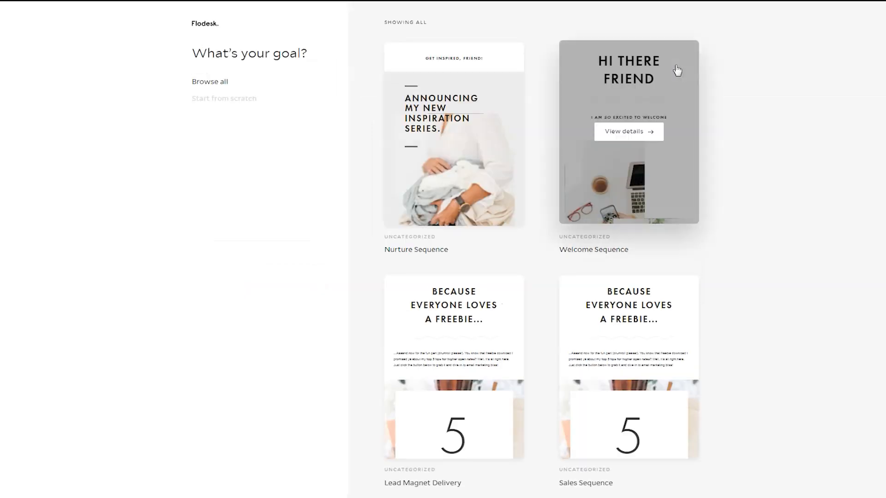
{"action": "left_click", "coordinate": [224, 99]}
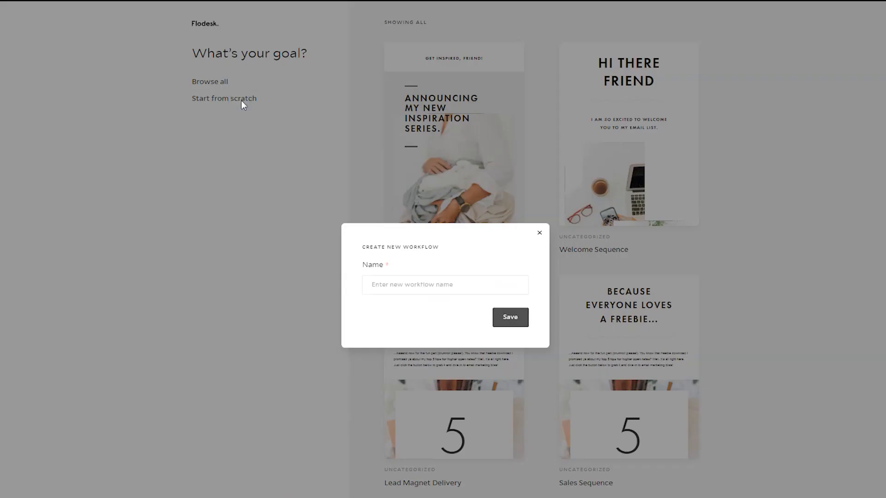
{"action": "type", "text": "How"}
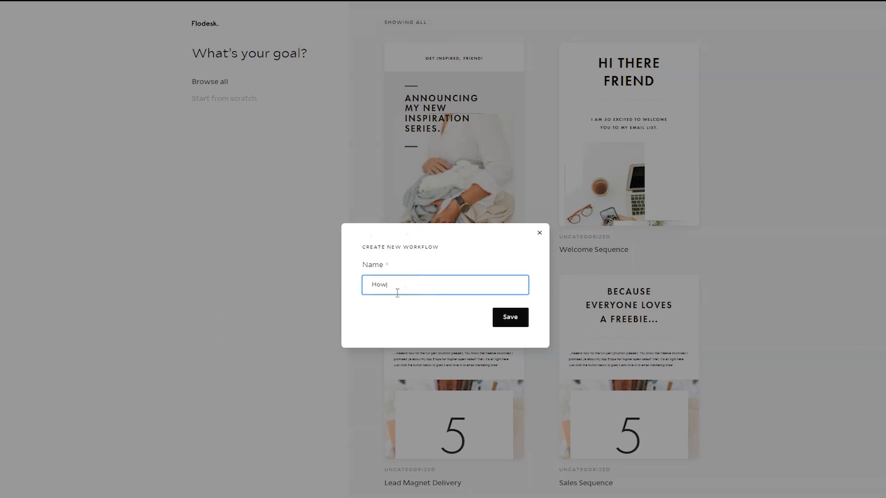
{"action": "type", "text": "to Start"}
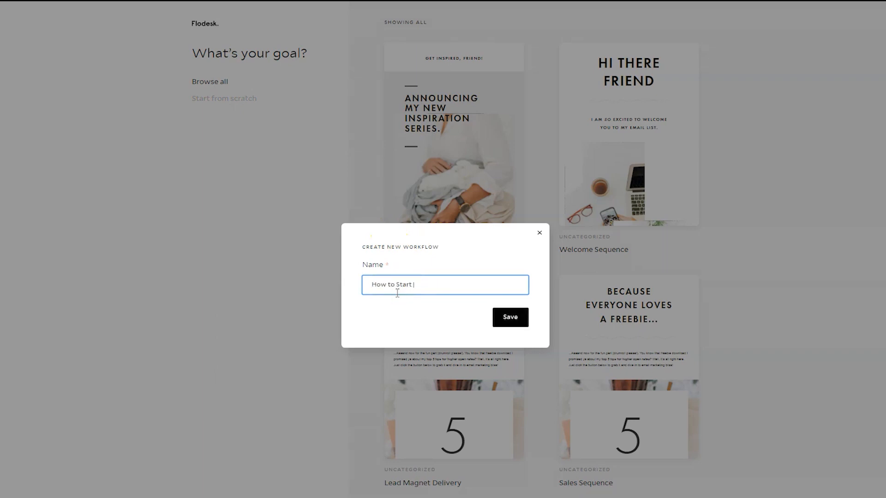
{"action": "type", "text": "a Biz in"}
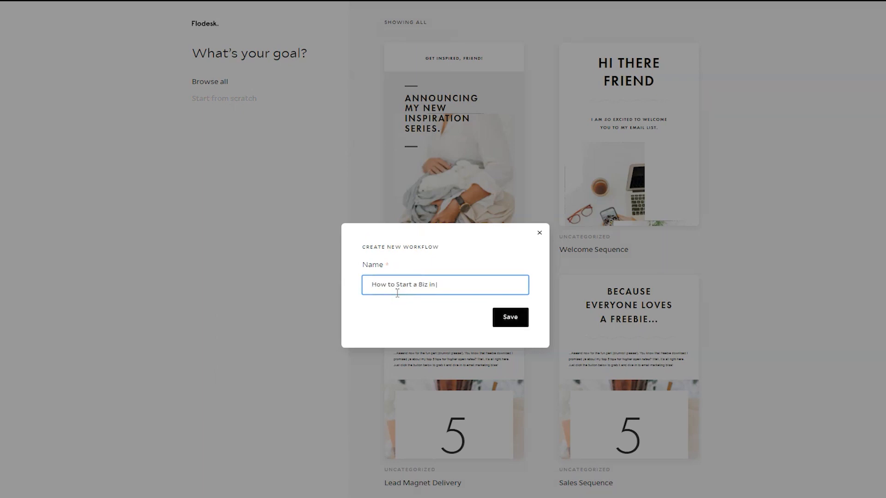
{"action": "left_click", "coordinate": [508, 317]}
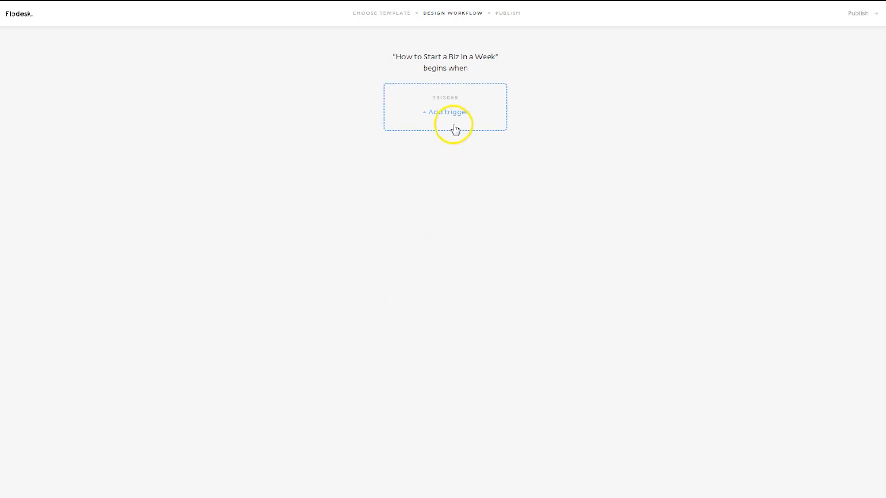
Set the trigger to a subscriber being added to the 'How to Start a Biz in a Week' segment.
{"action": "left_click", "coordinate": [444, 112]}
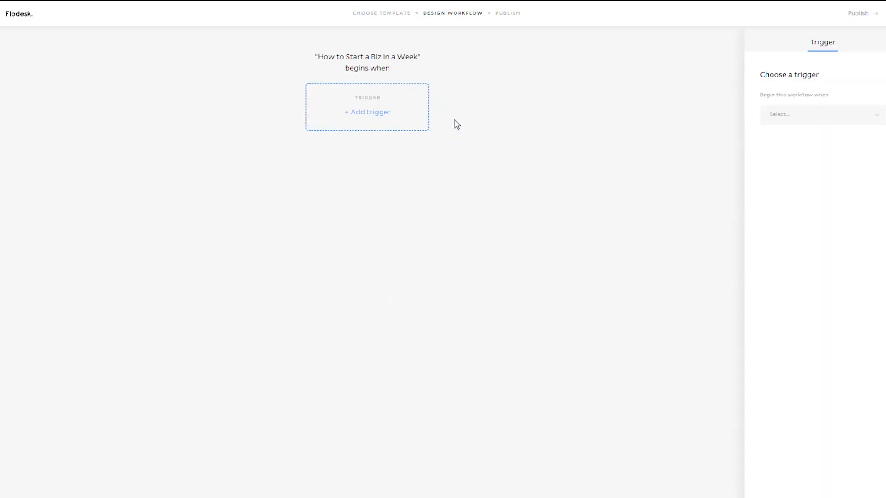
{"action": "left_click", "coordinate": [821, 115]}
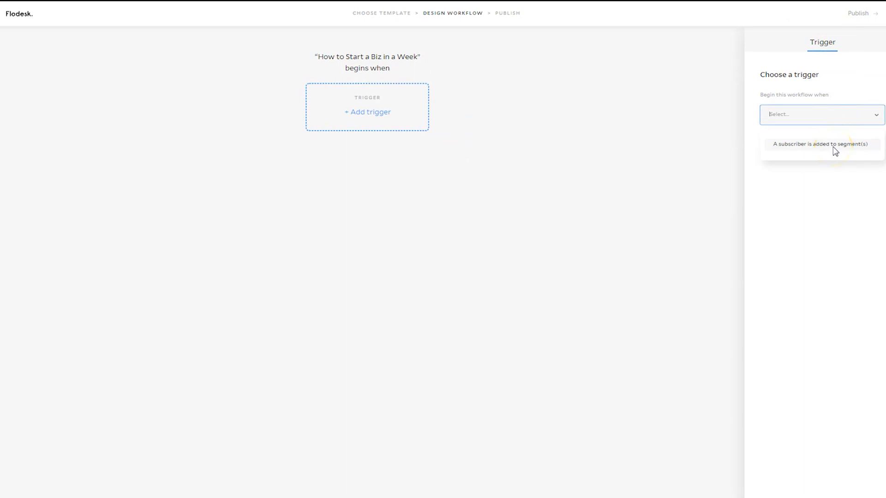
{"action": "left_click", "coordinate": [819, 144]}
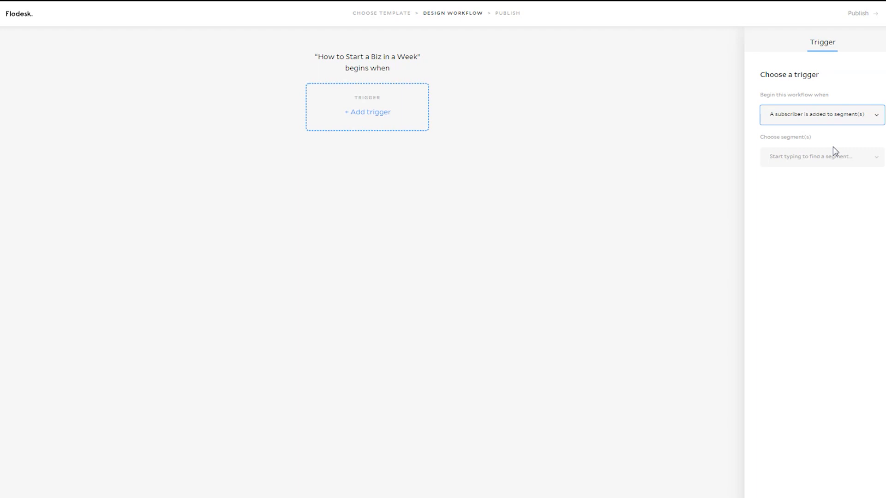
{"action": "left_click", "coordinate": [820, 157]}
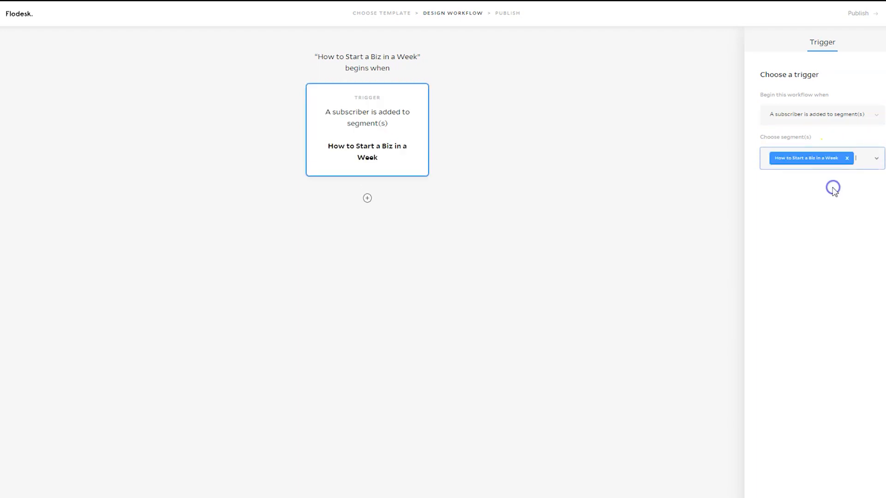
{"action": "mouse_move", "coordinate": [711, 229]}
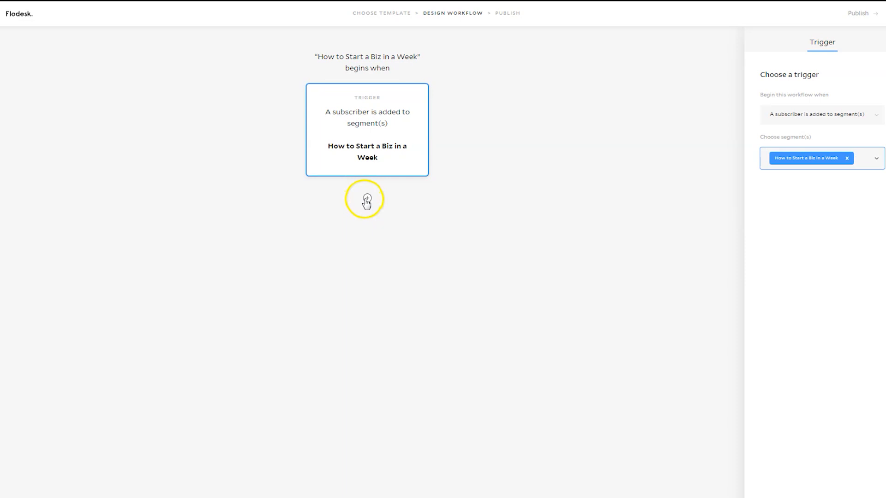
Add a 1 Day(s) time delay after the trigger and begin the next step.
{"action": "left_click", "coordinate": [366, 199]}
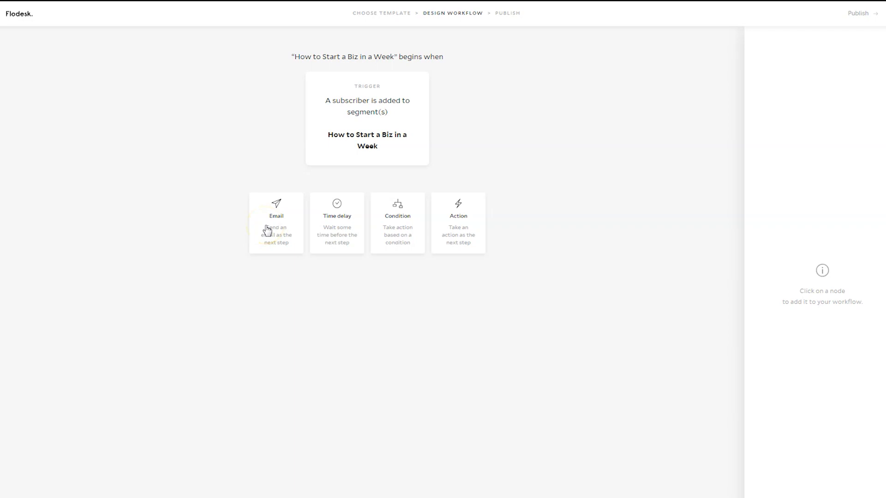
{"action": "mouse_move", "coordinate": [333, 233]}
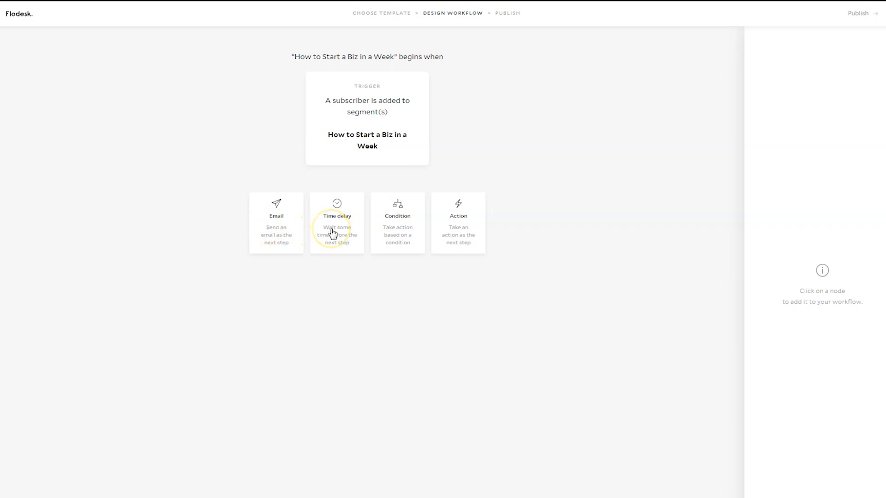
{"action": "left_click", "coordinate": [336, 222]}
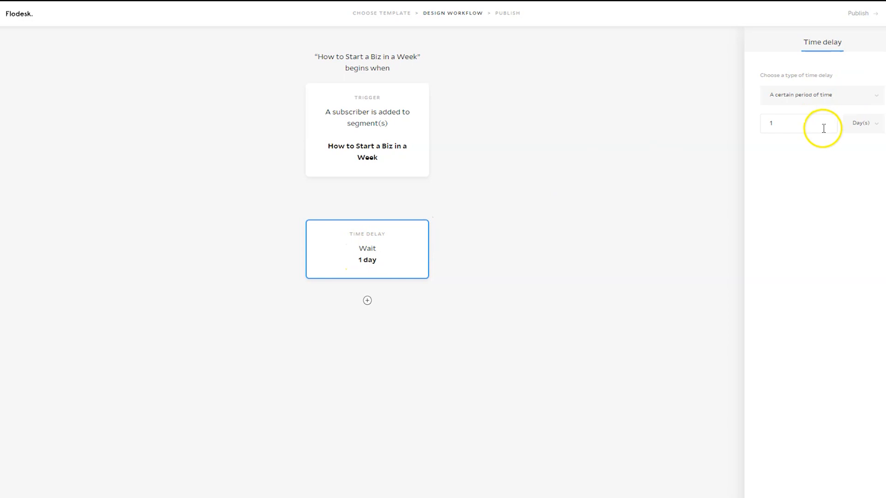
{"action": "left_click", "coordinate": [862, 123]}
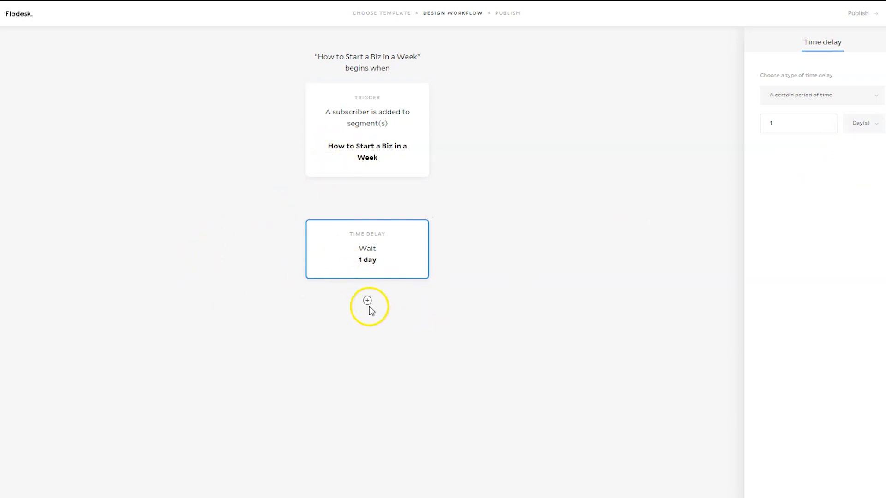
{"action": "left_click", "coordinate": [367, 300]}
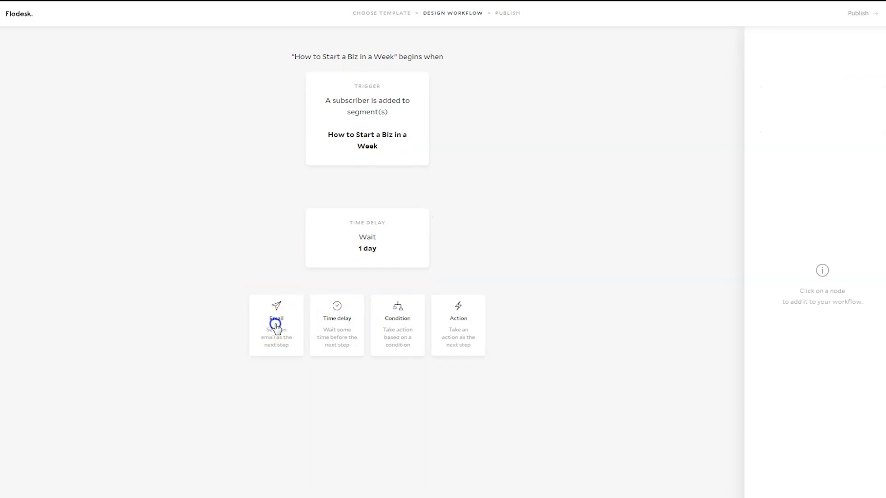
Add an email step that duplicates the 'Day 1: The Idea' email and review the copy.
{"action": "left_click", "coordinate": [276, 325]}
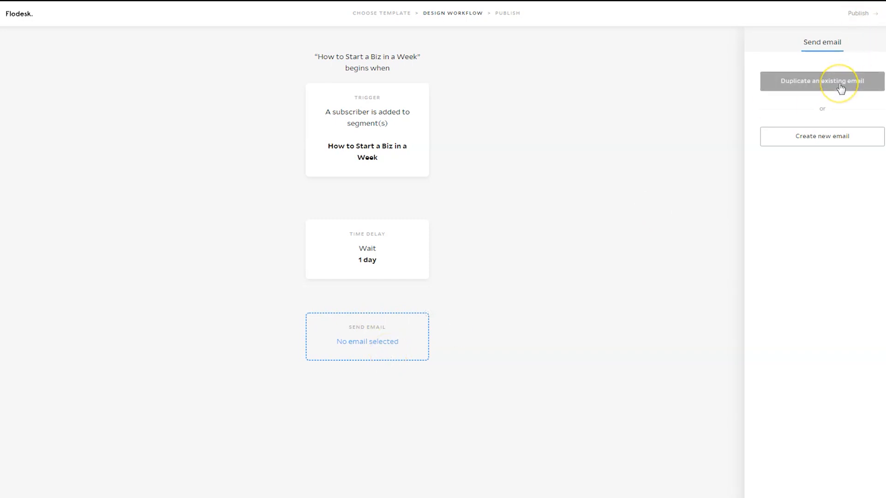
{"action": "mouse_move", "coordinate": [840, 100]}
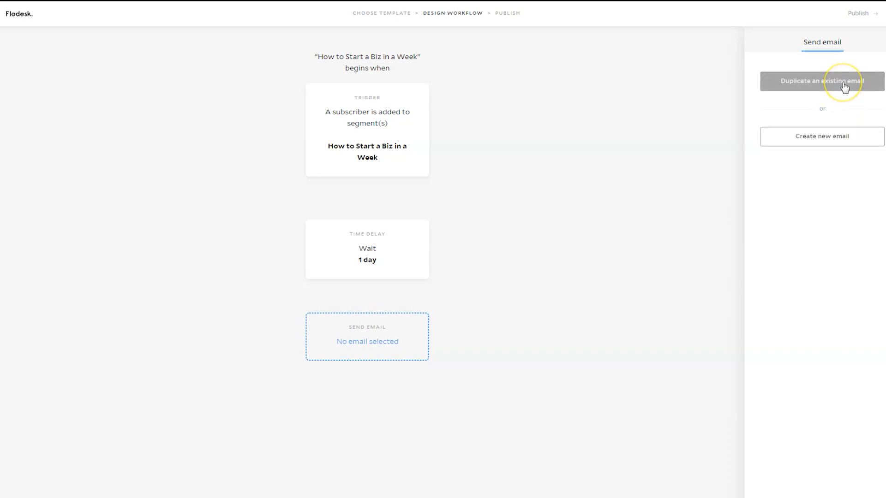
{"action": "left_click", "coordinate": [822, 81]}
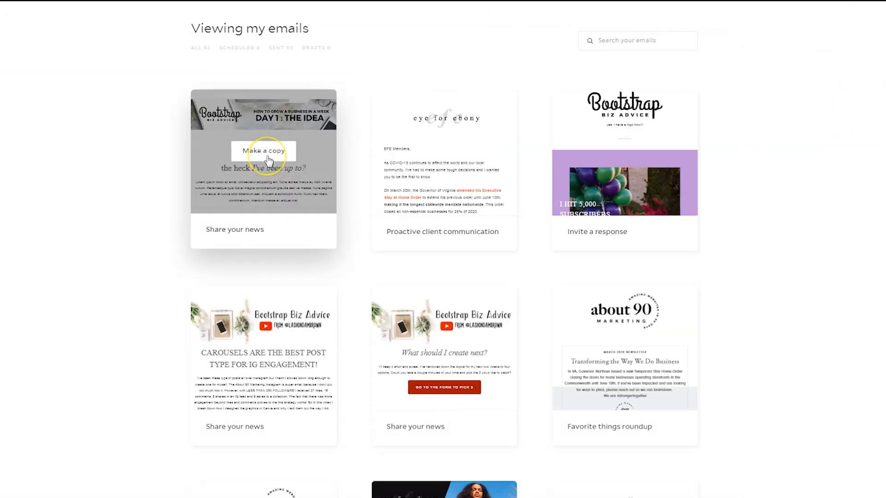
{"action": "left_click", "coordinate": [263, 150]}
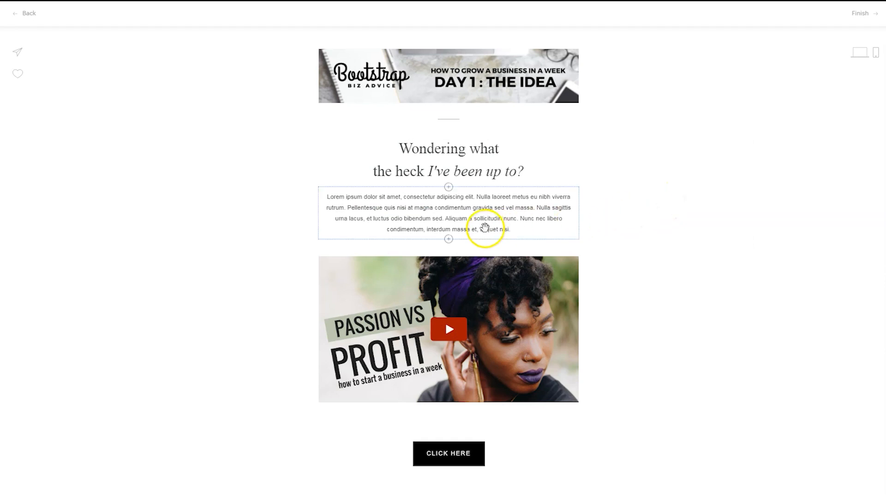
{"action": "scroll", "scroll_direction": "down", "scroll_amount": 3}
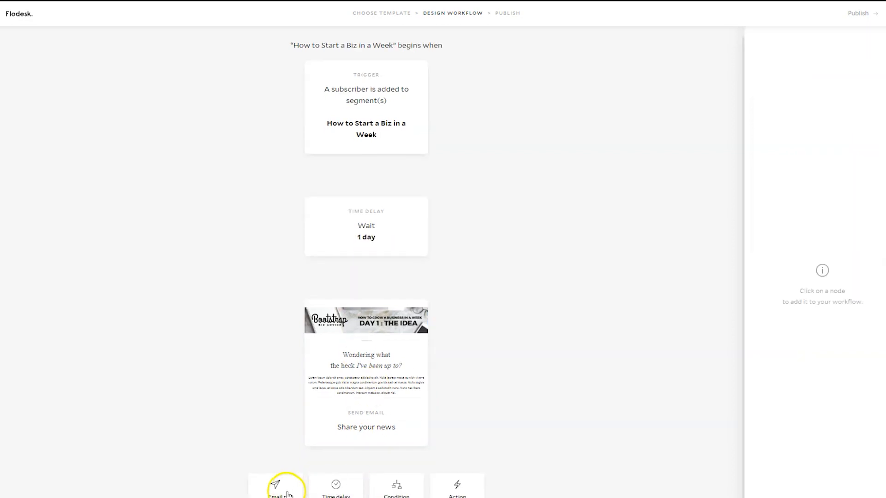
{"action": "mouse_move", "coordinate": [336, 487]}
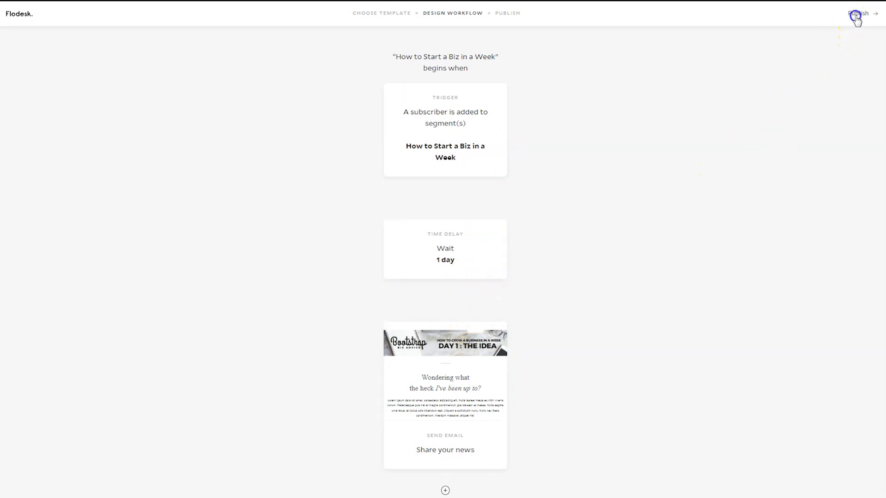
Publish the 'How to Start a Biz in a Week' workflow now and return to the Emails list.
{"action": "left_click", "coordinate": [858, 13]}
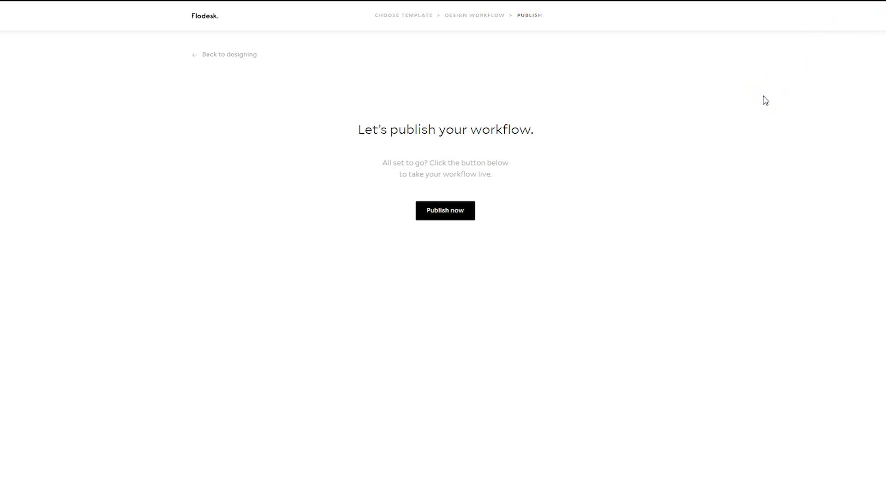
{"action": "left_click", "coordinate": [445, 210]}
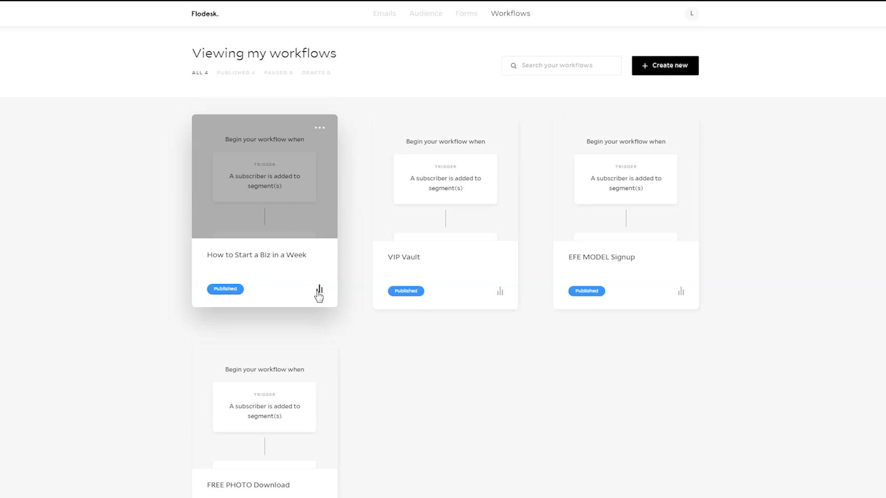
{"action": "left_click", "coordinate": [383, 13]}
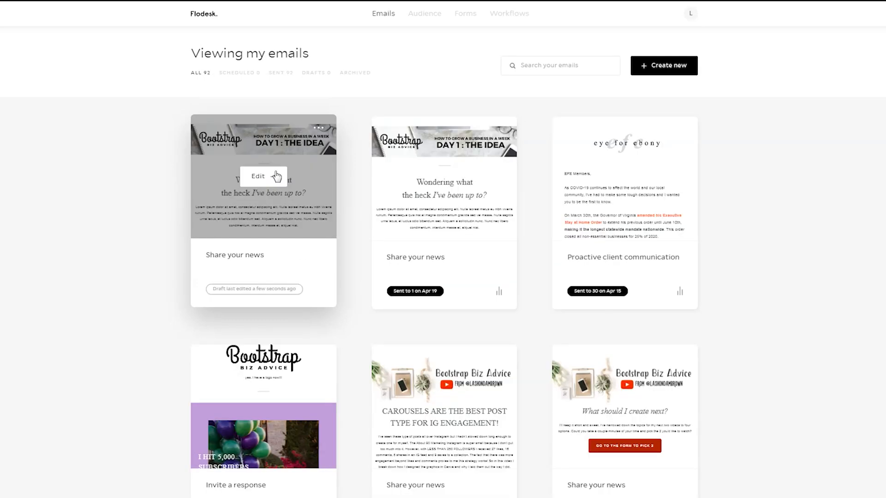